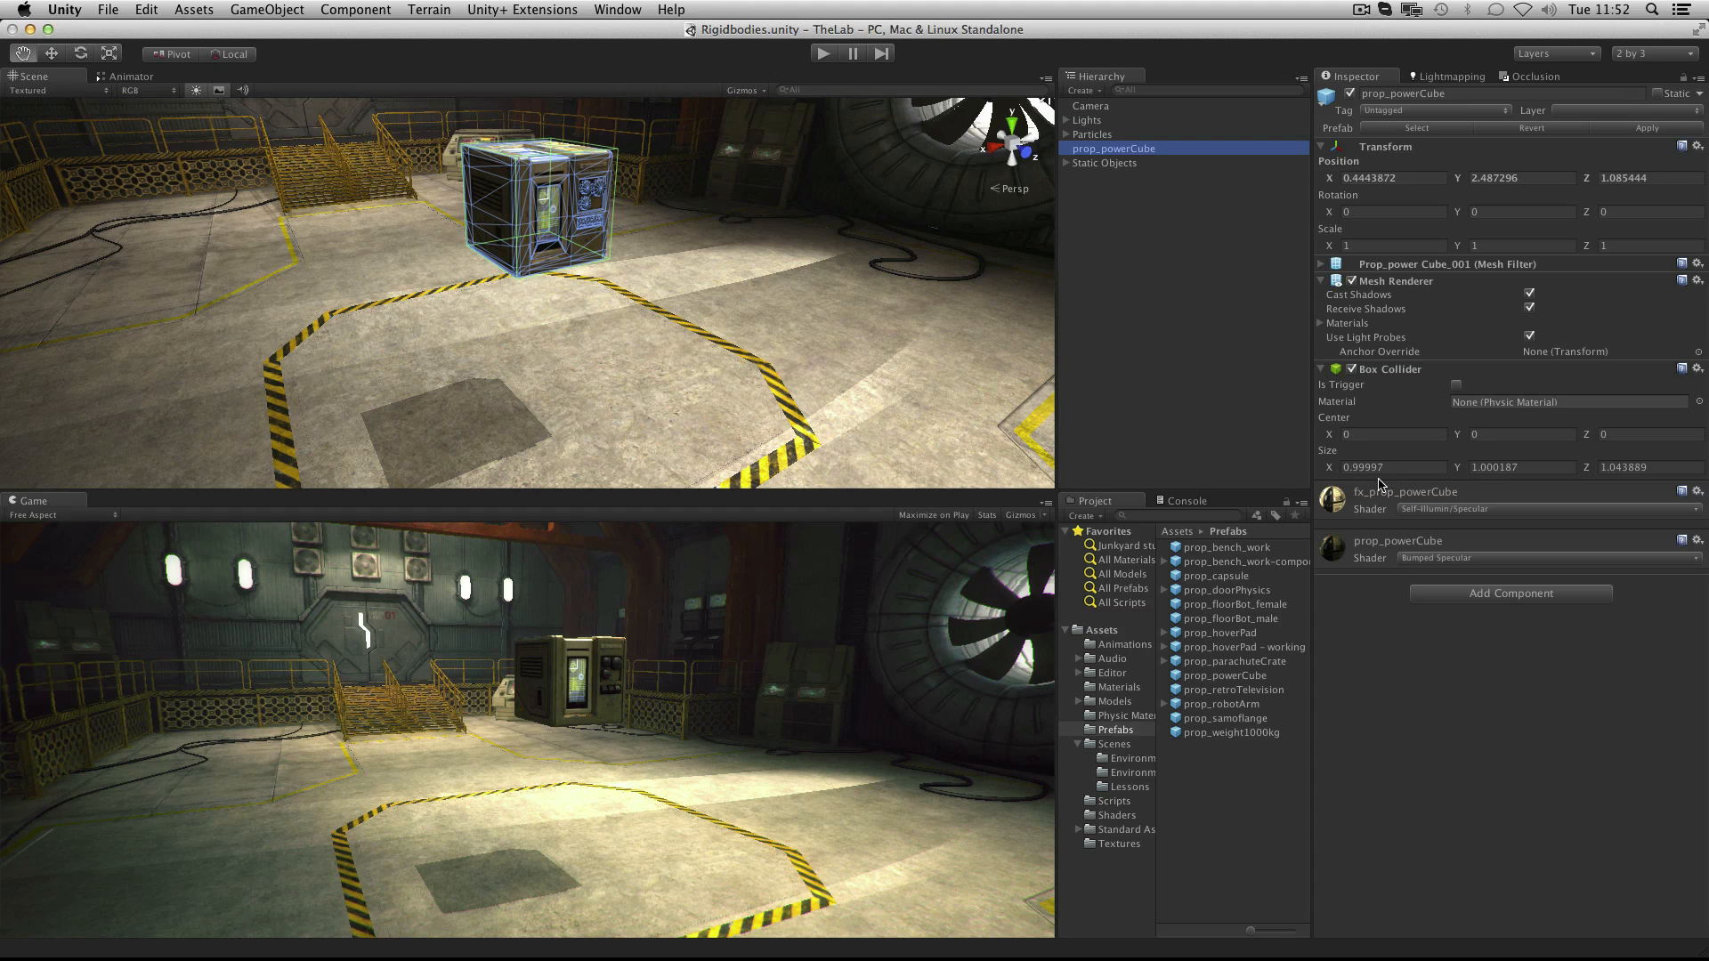
mouse_move(1388, 495)
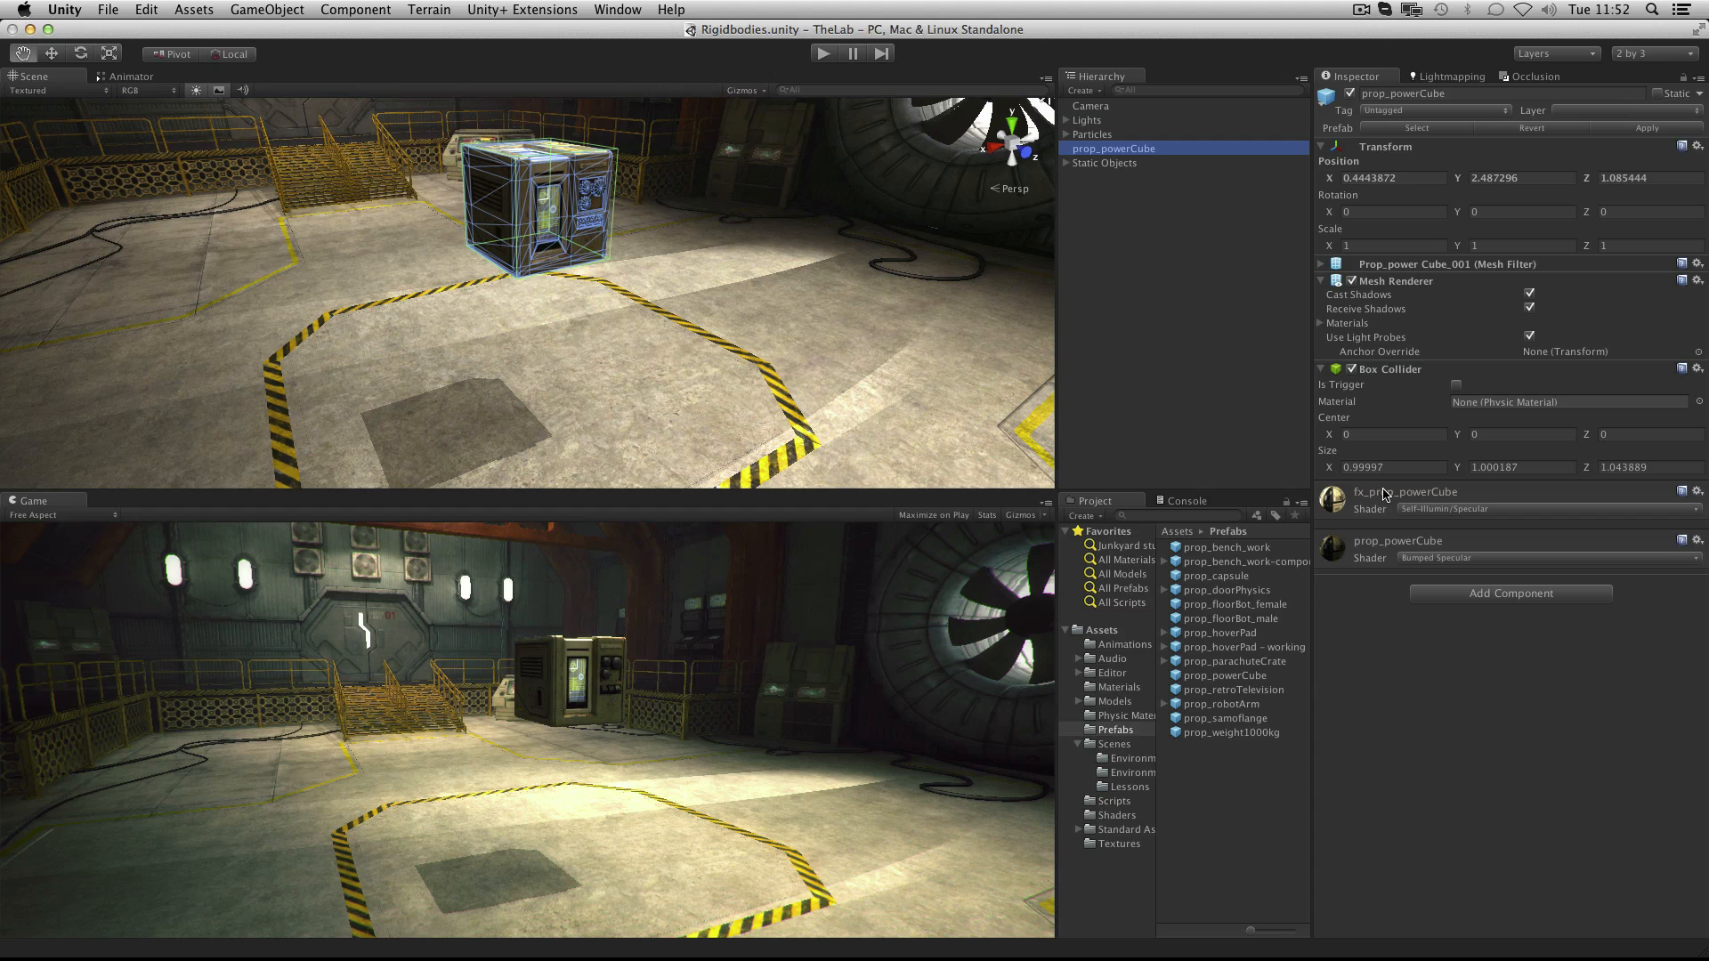
mouse_move(1385, 502)
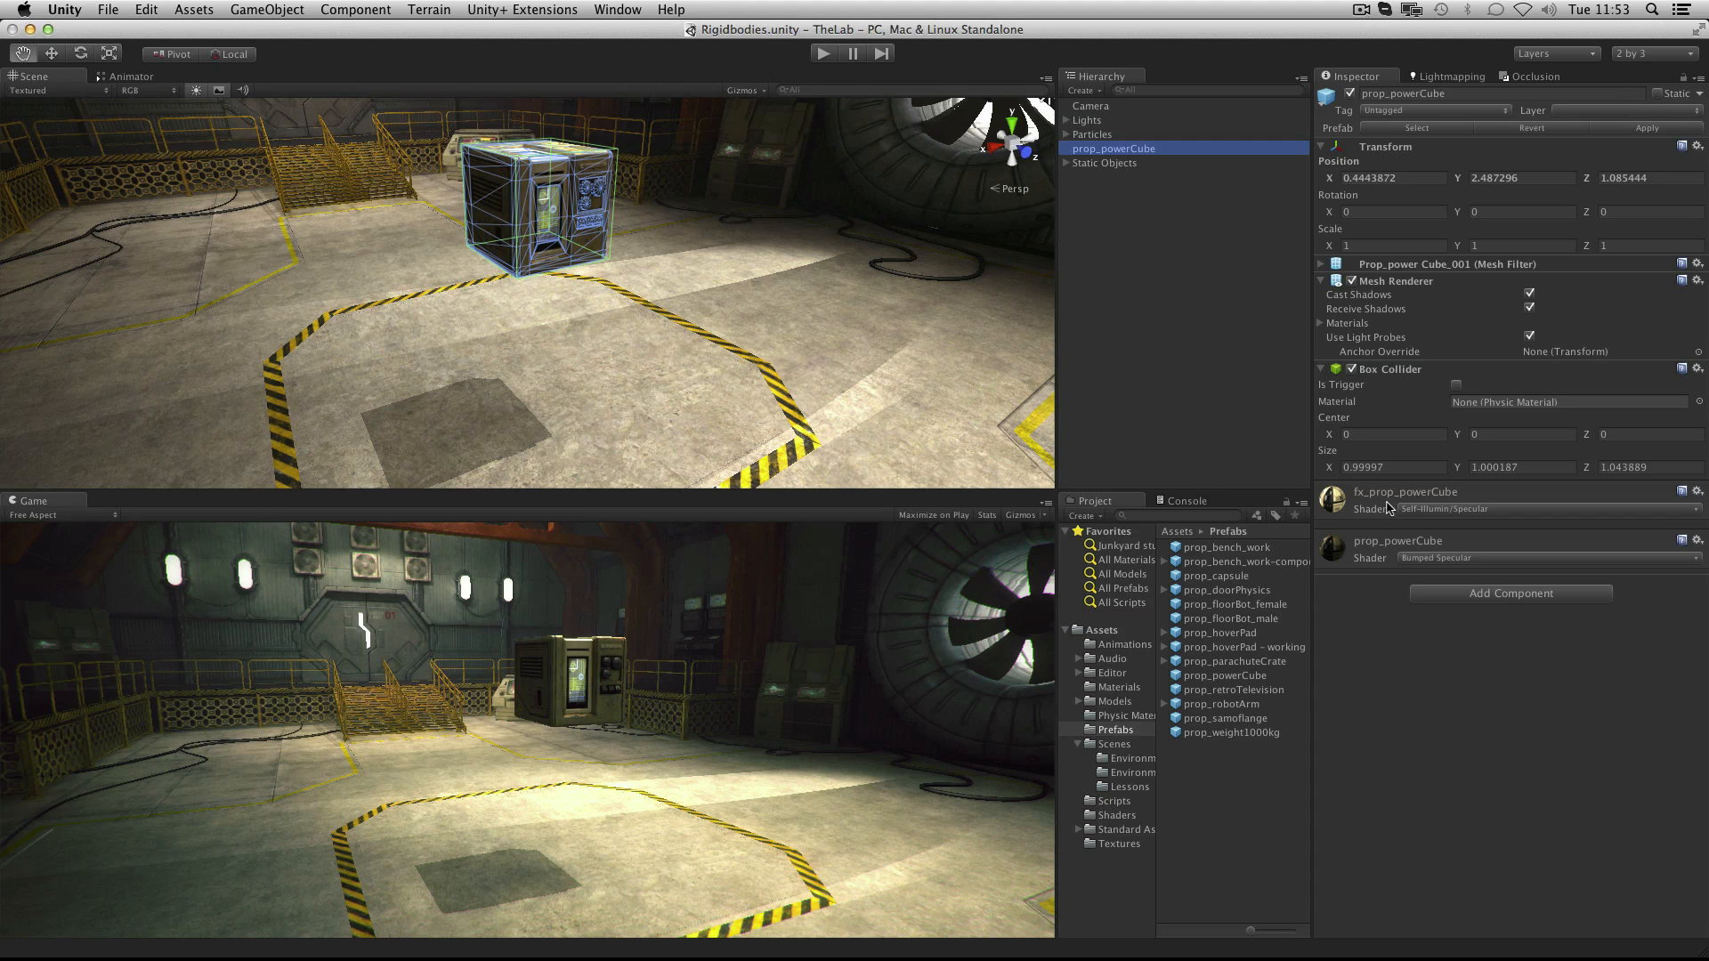
mouse_move(1387, 518)
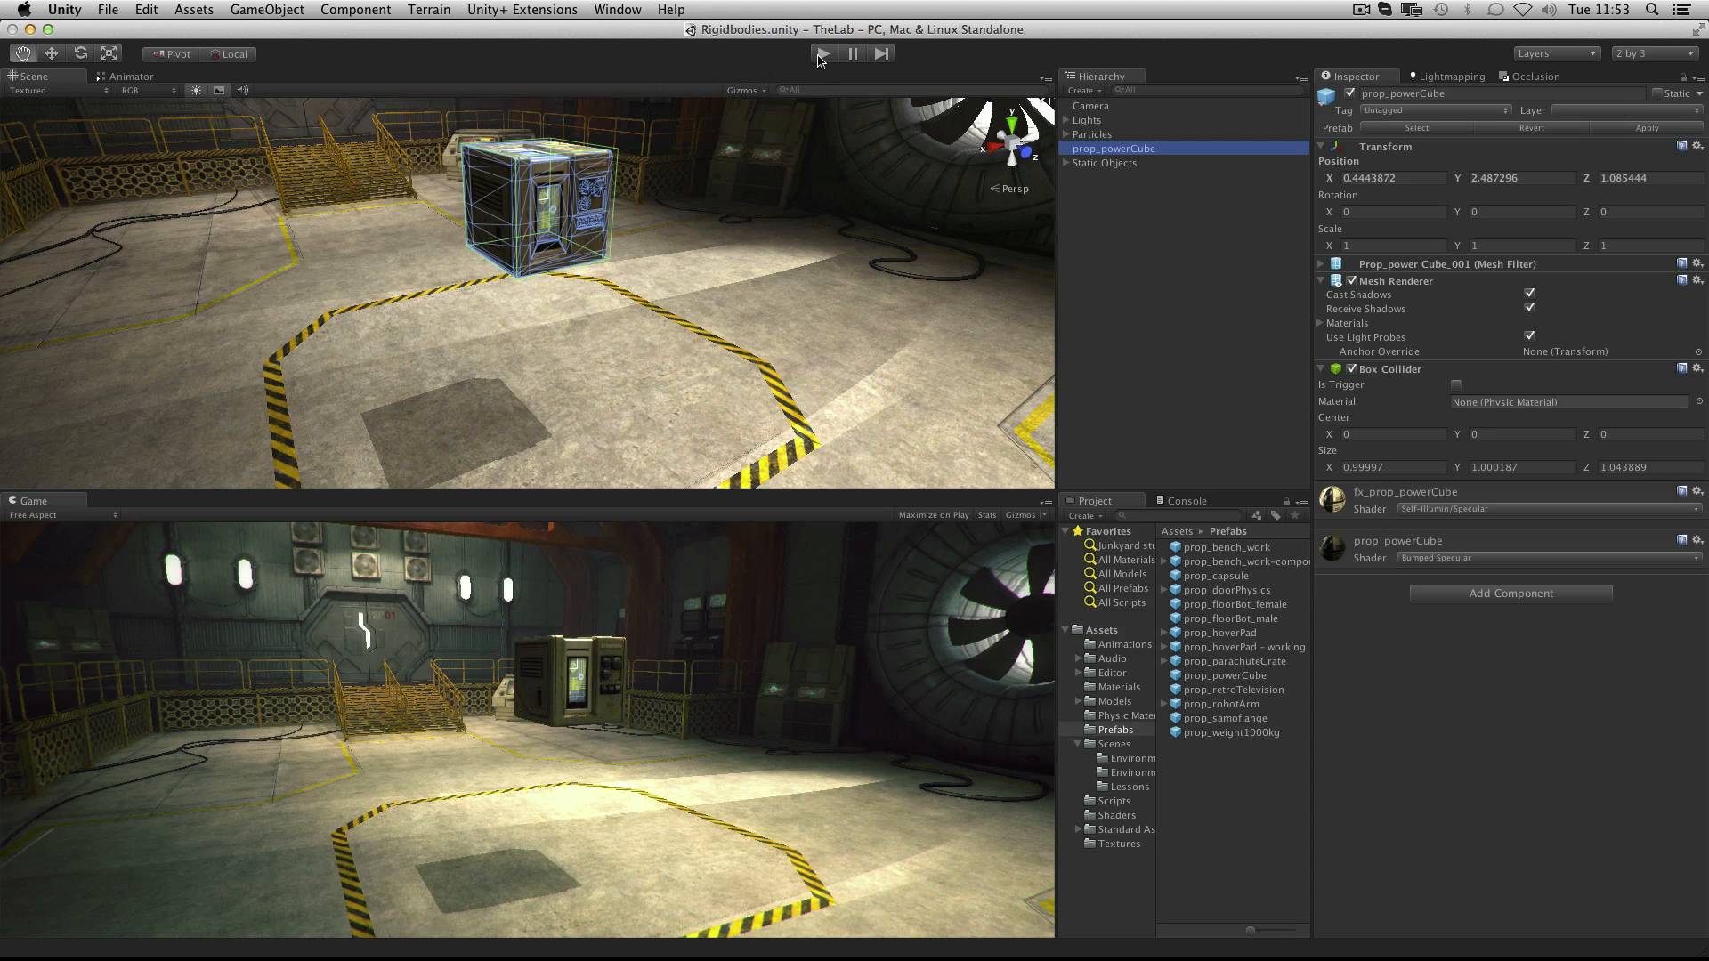
Test-run the game, then add a Physics Rigidbody component to the power cube.
left_click(820, 55)
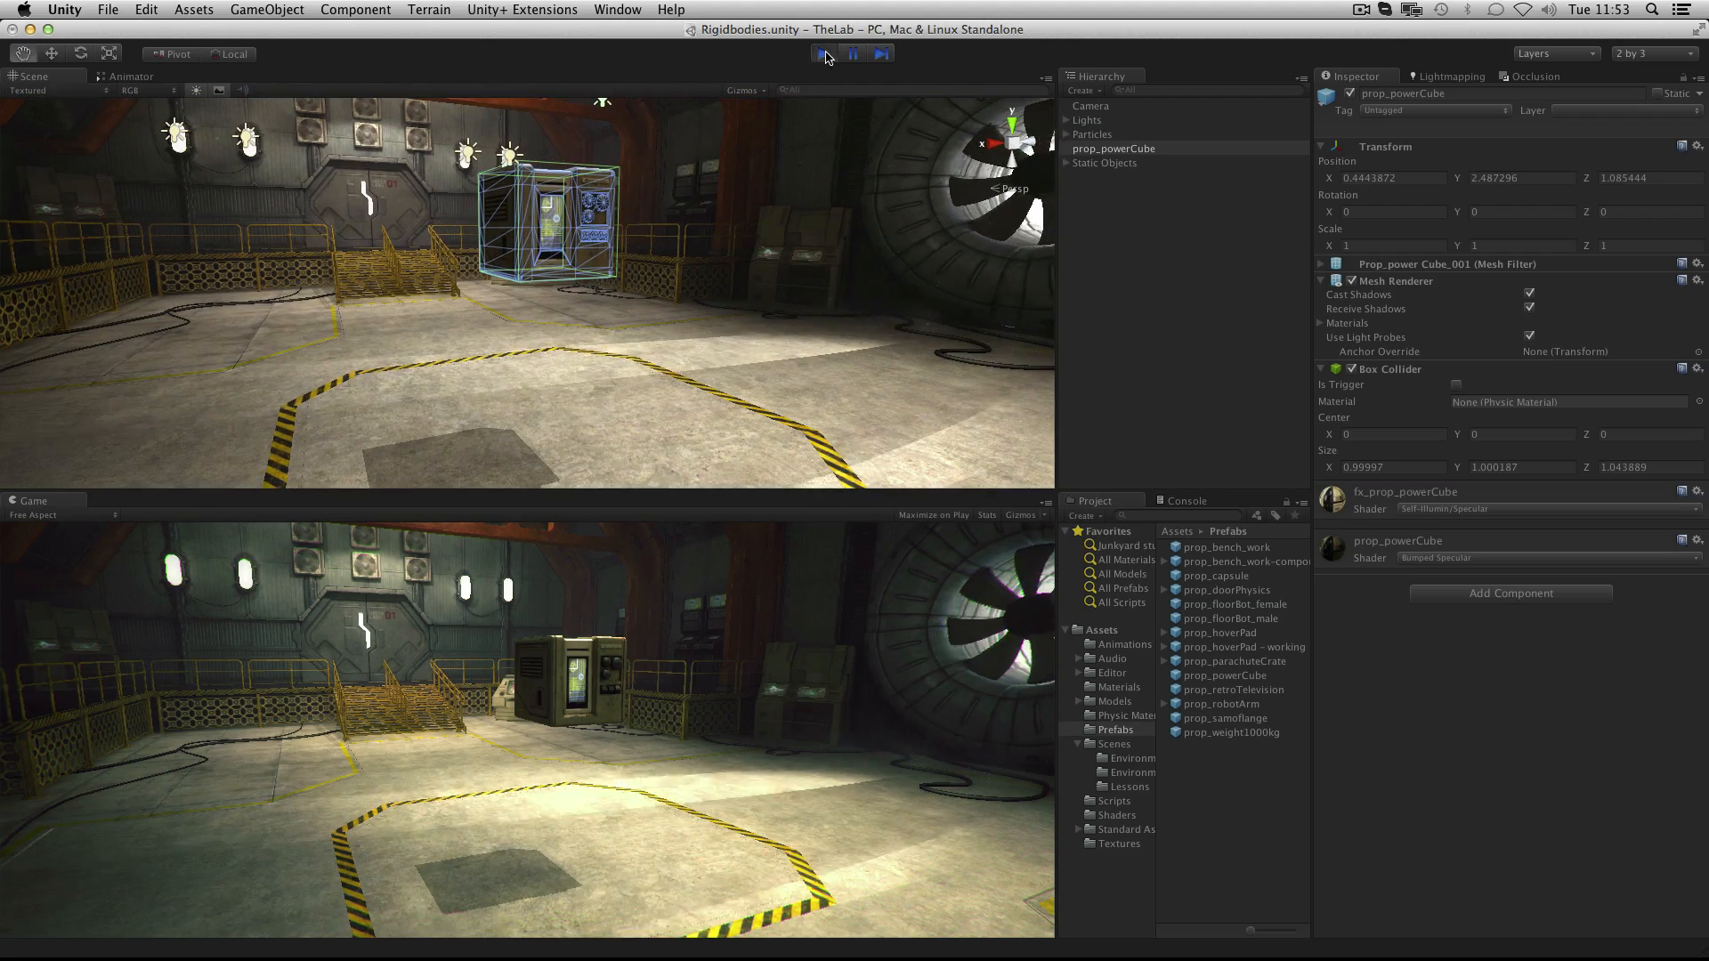
left_click(819, 55)
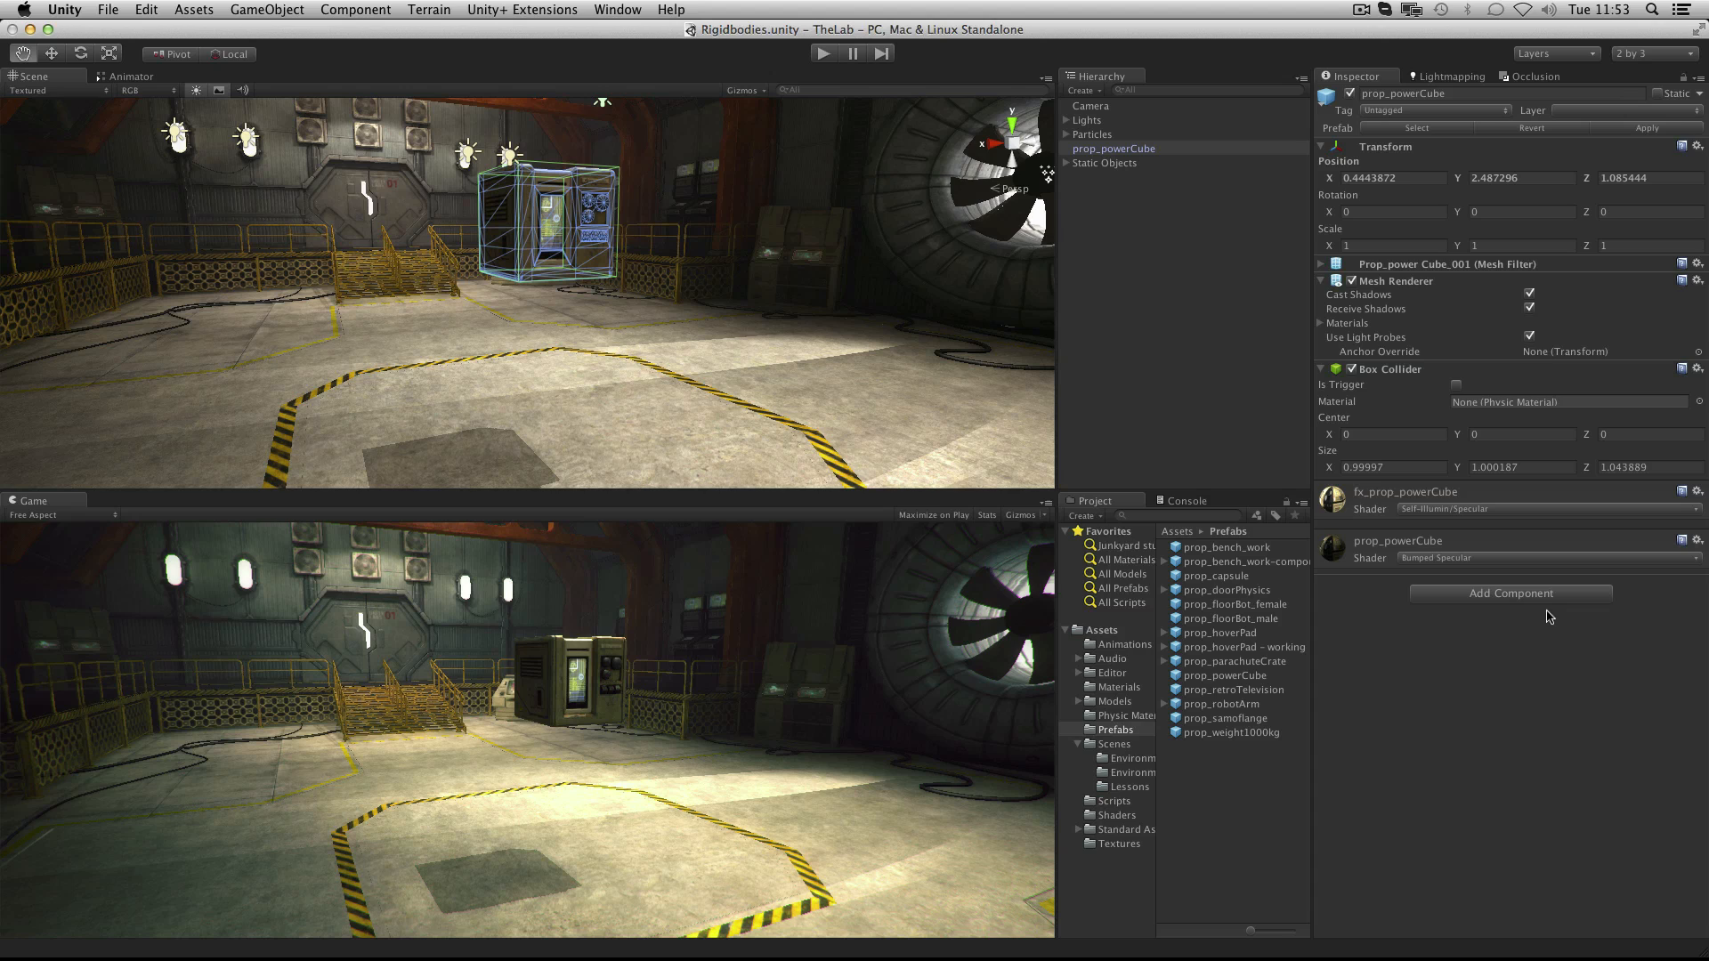
left_click(1509, 593)
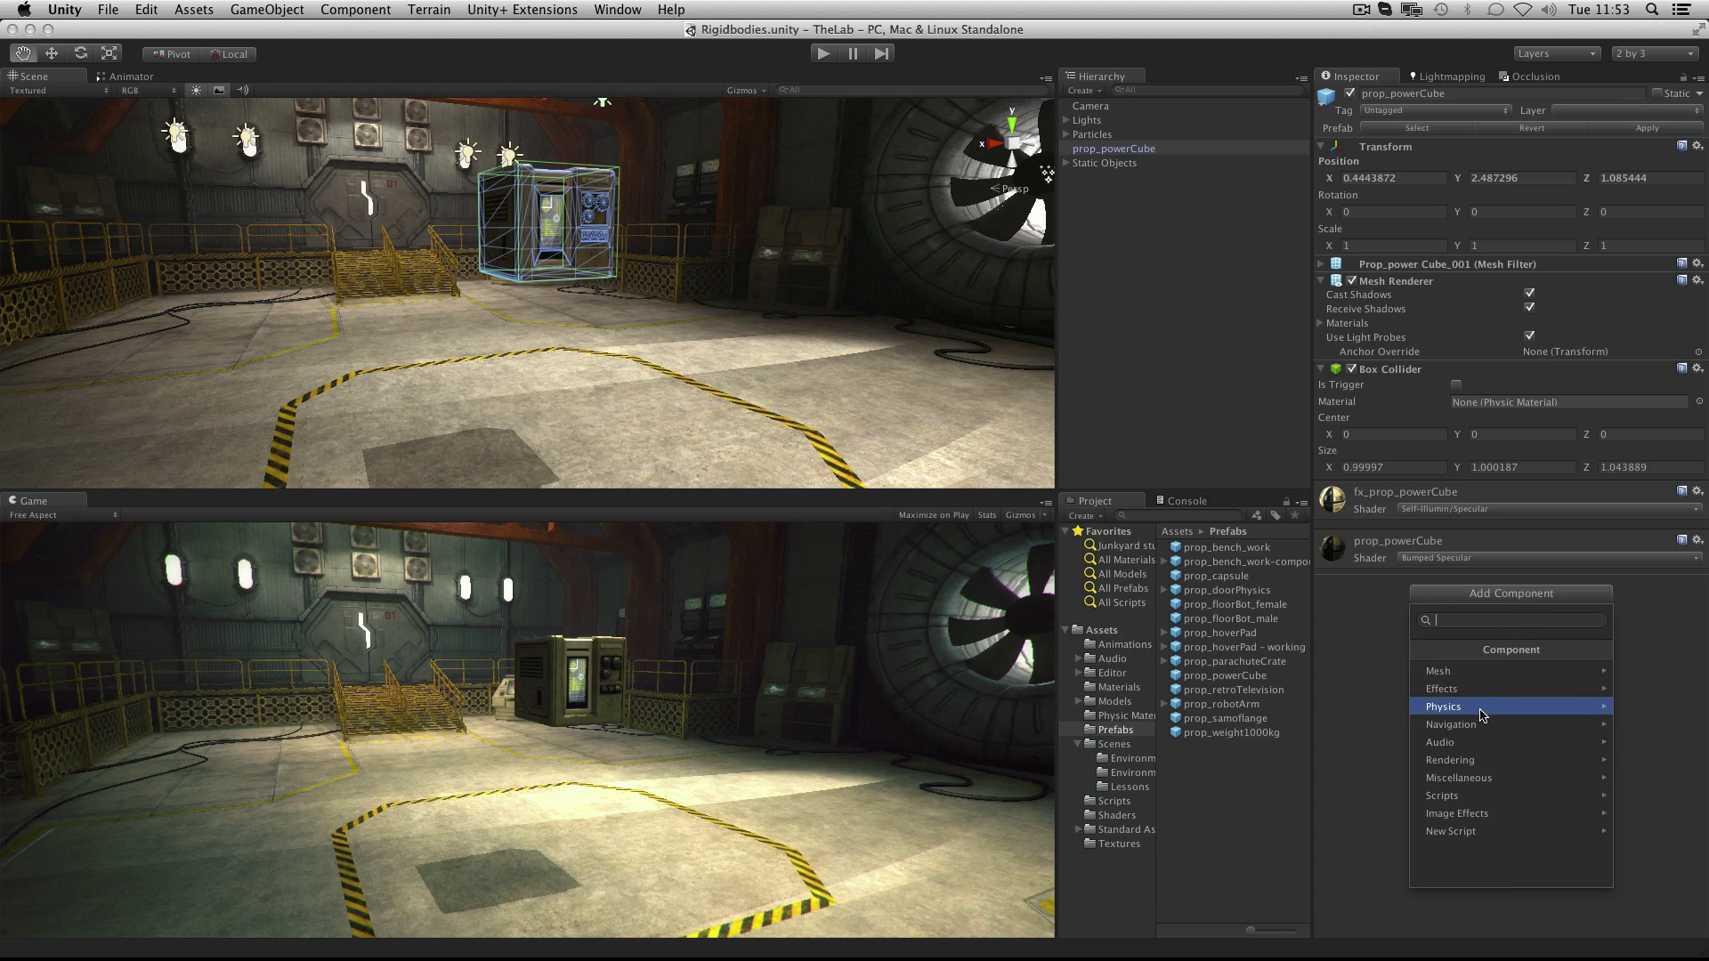
left_click(1443, 705)
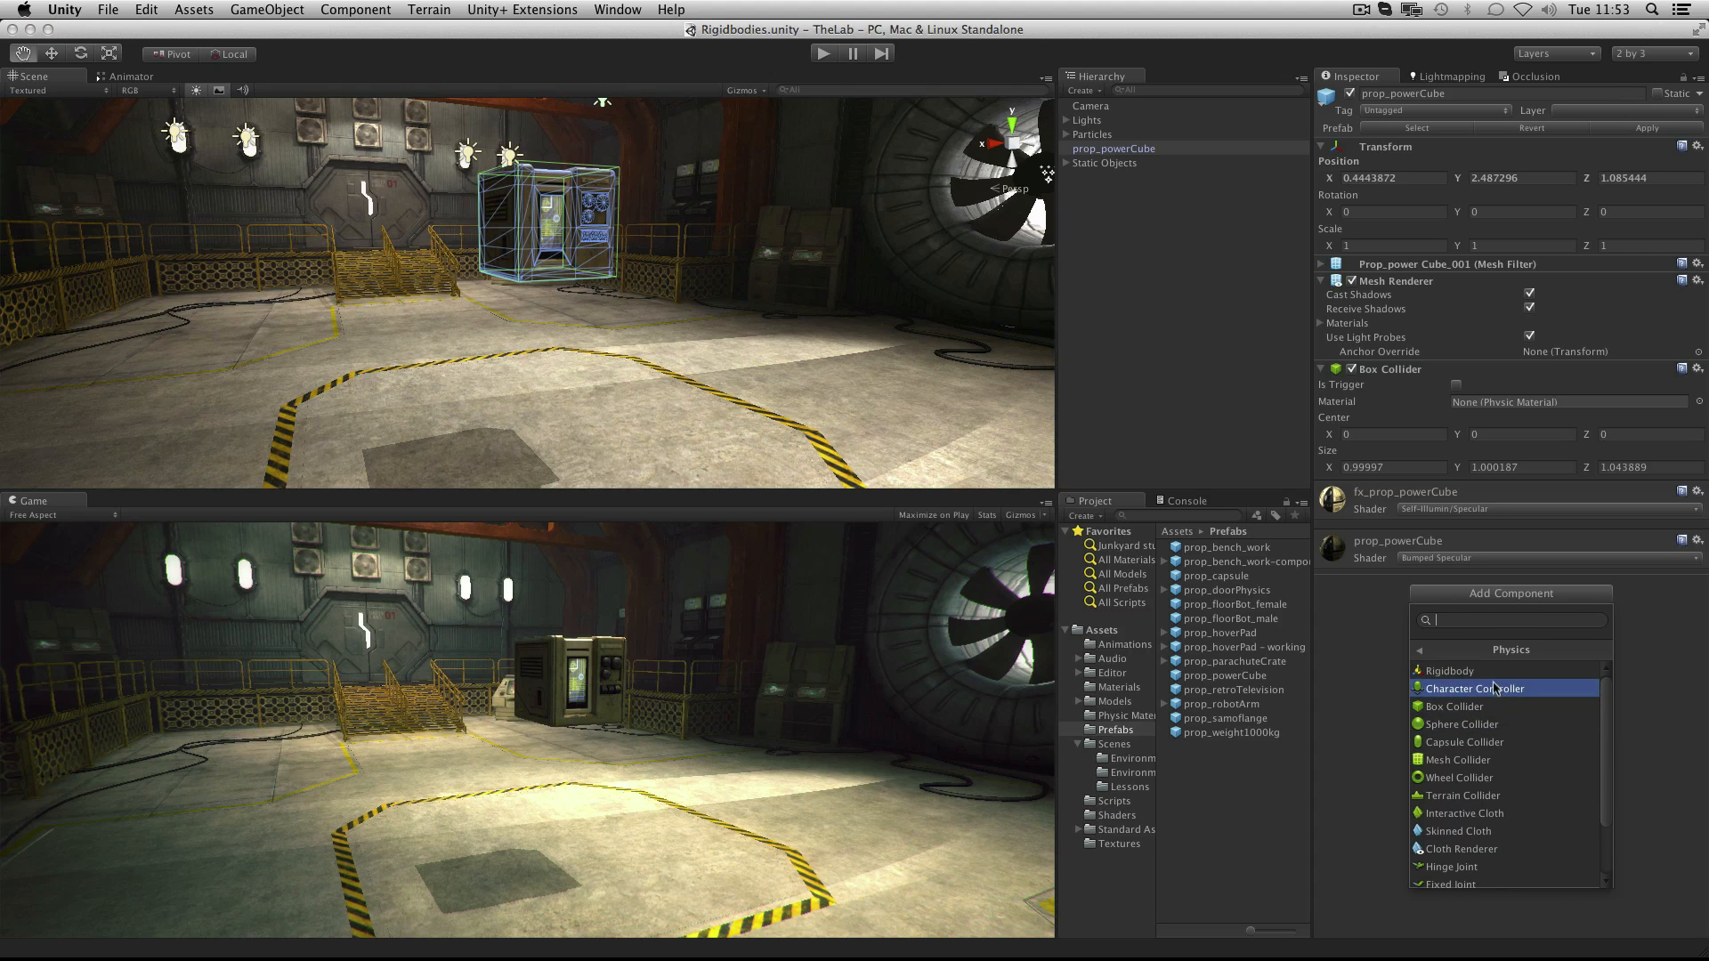
left_click(1442, 670)
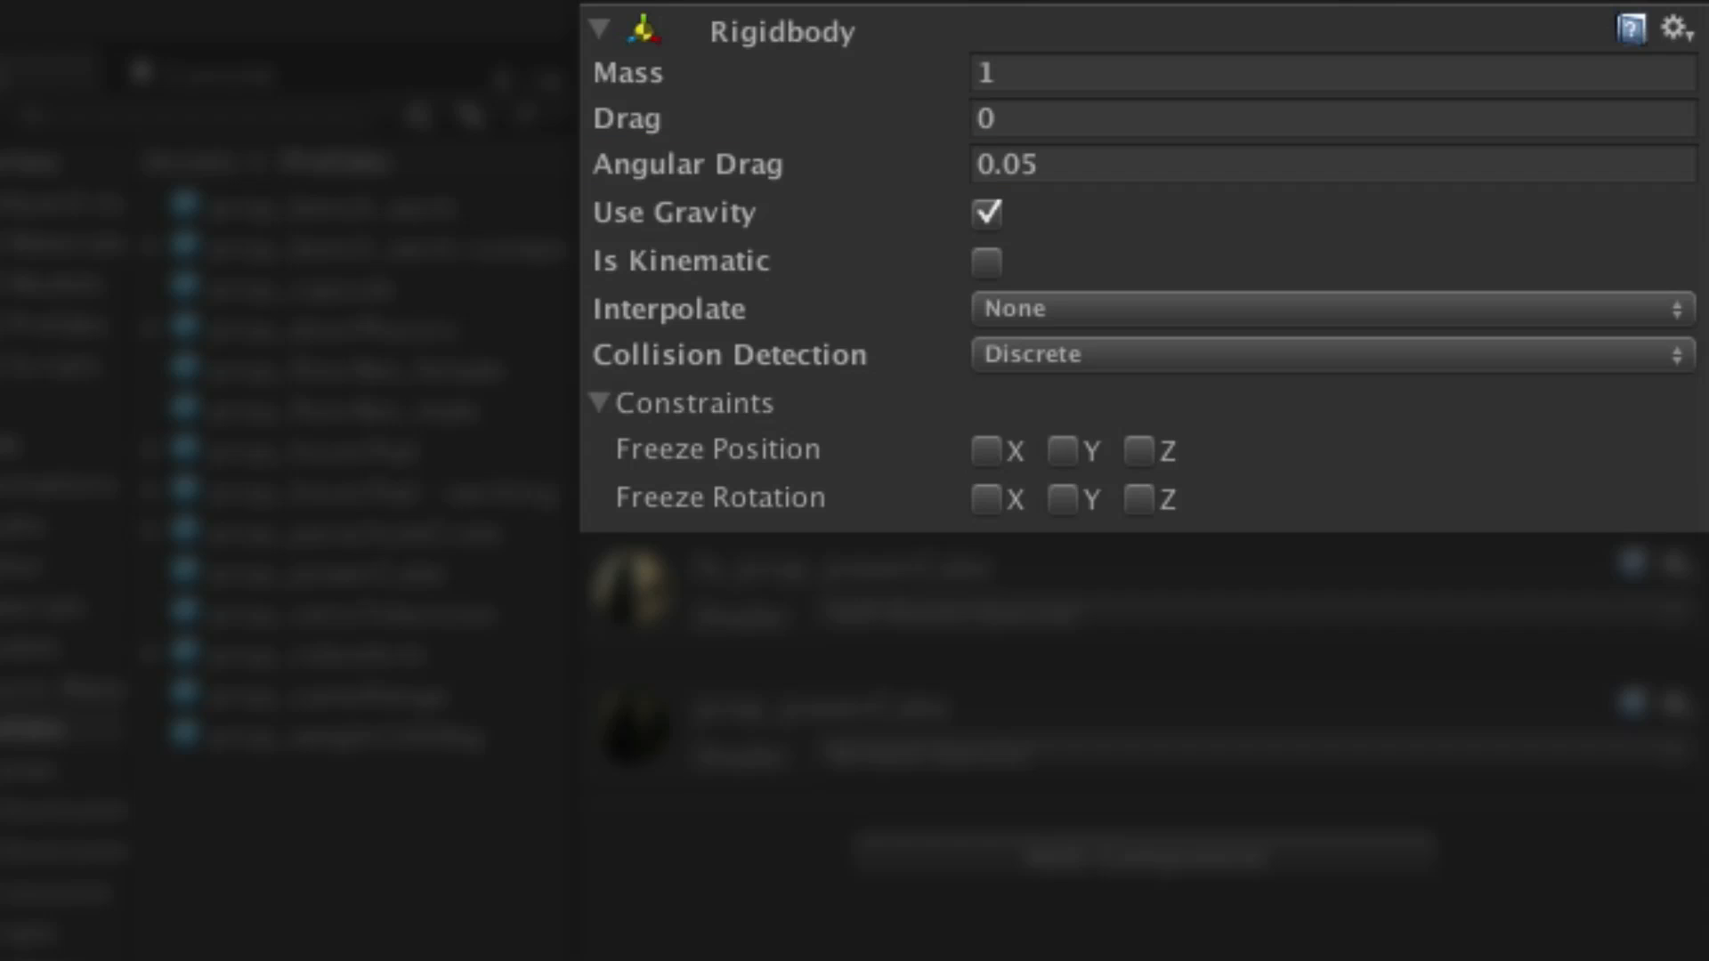
left_click(979, 213)
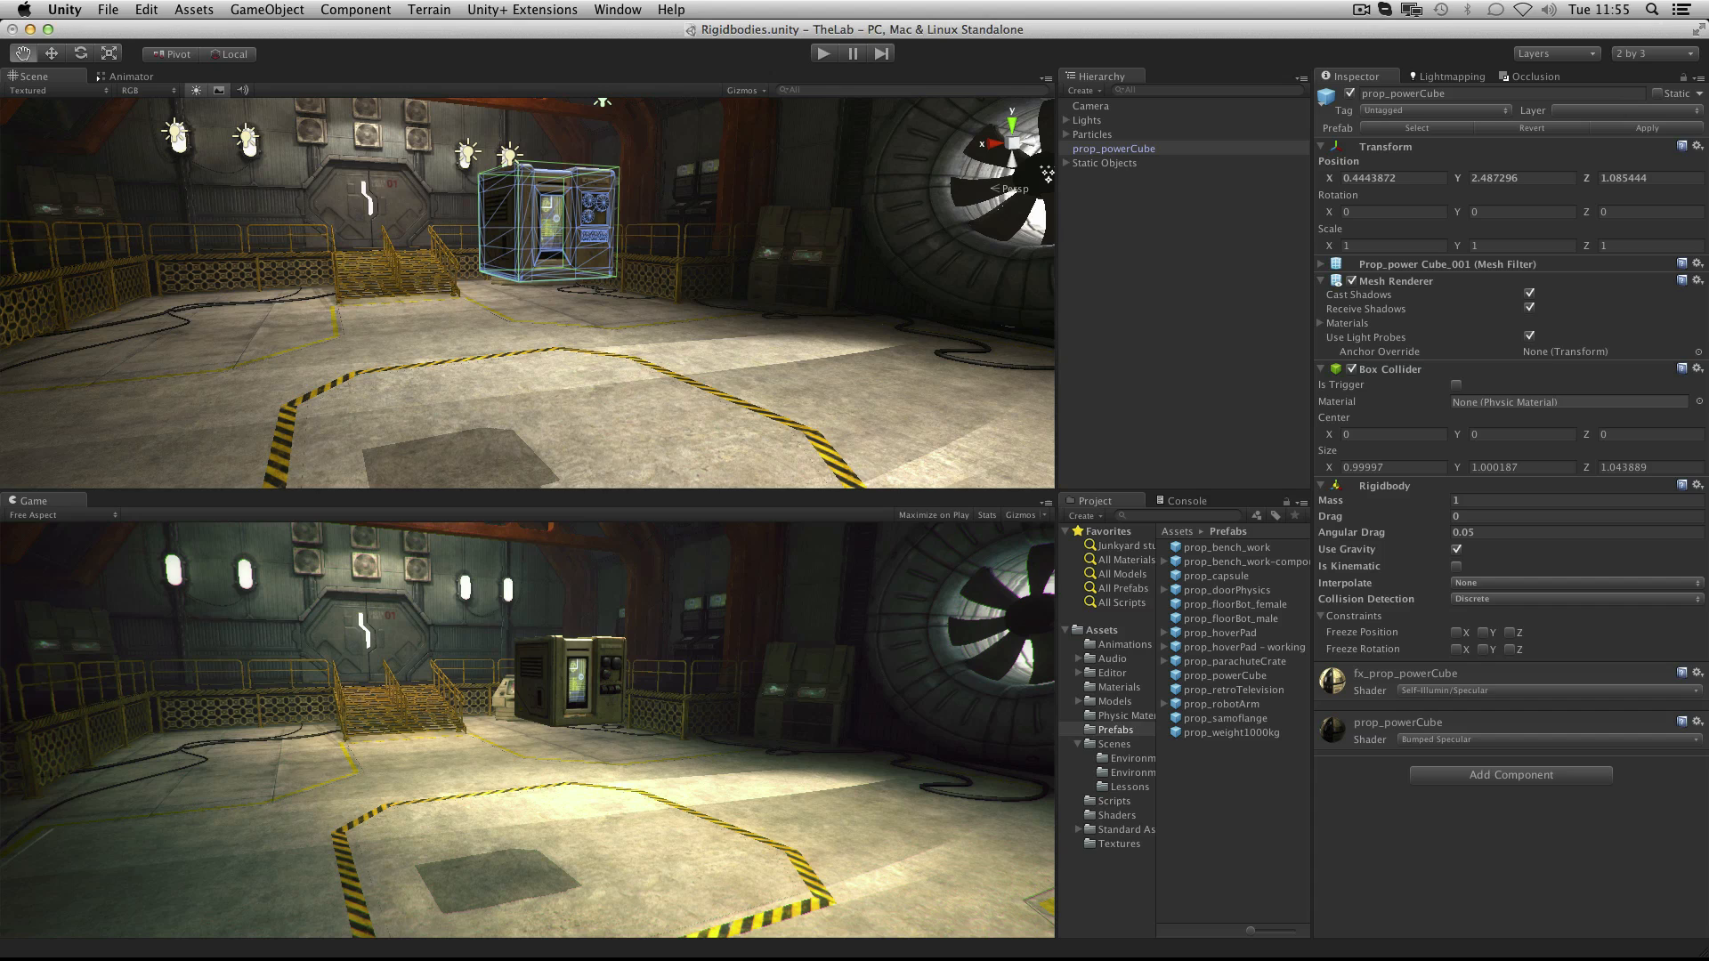
mouse_move(167, 10)
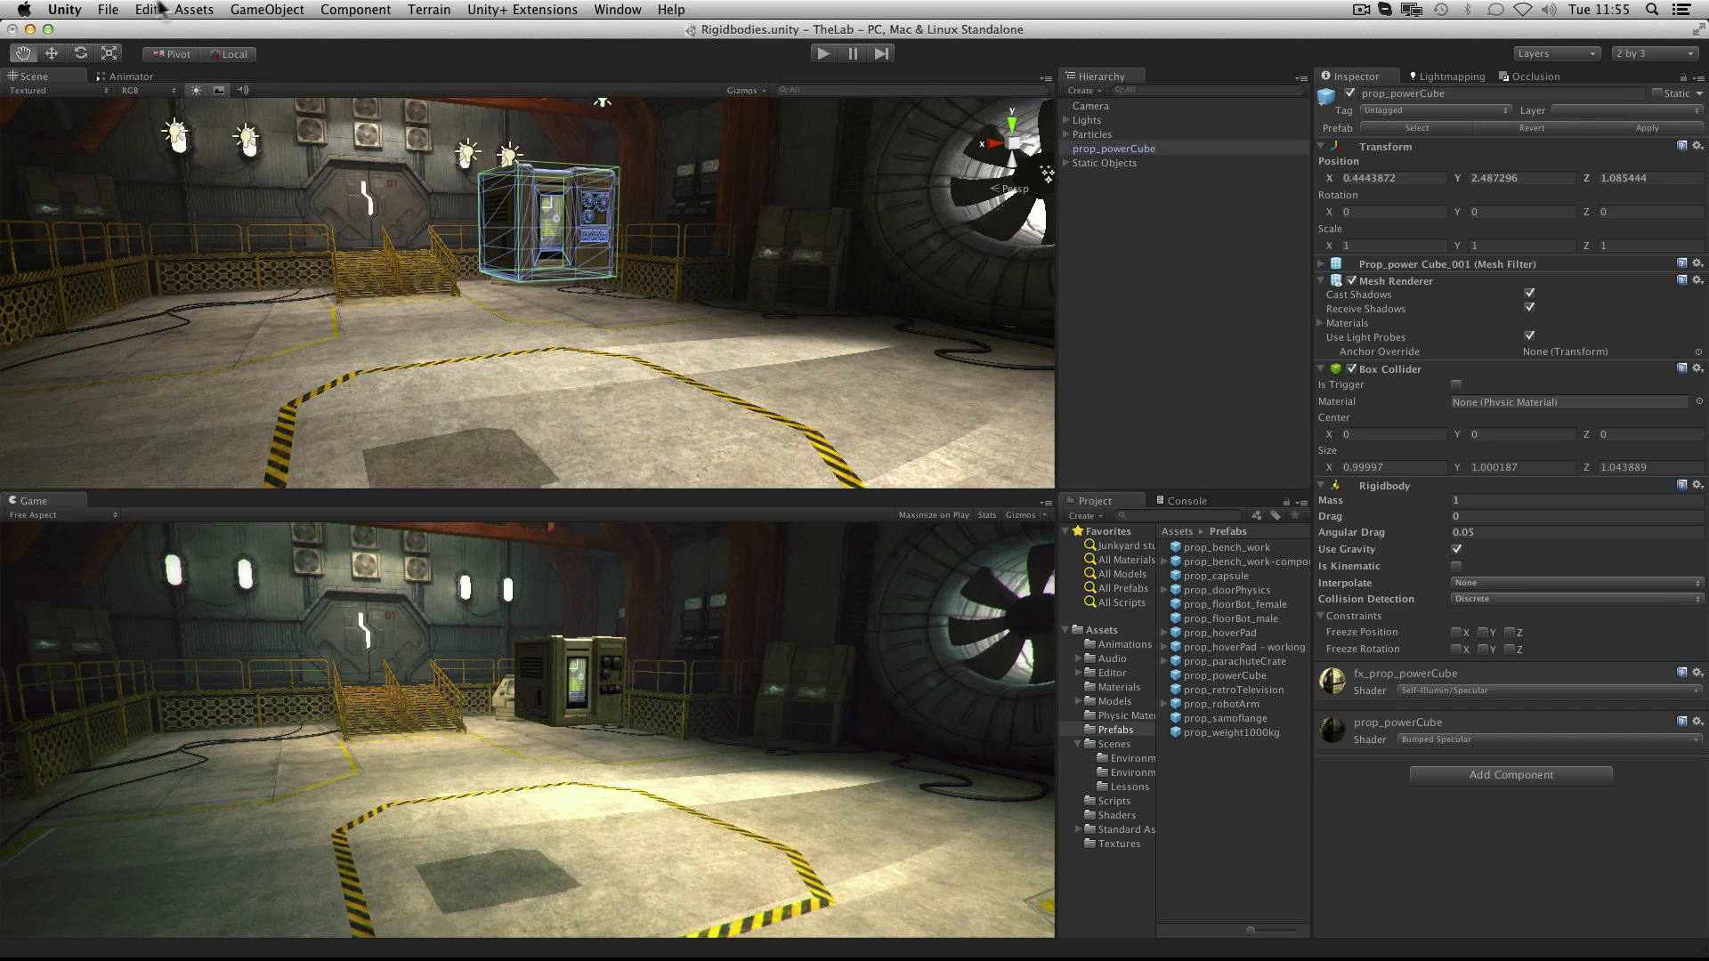
Show the project's Physics settings and enter 5 in the Gravity Z field.
left_click(142, 9)
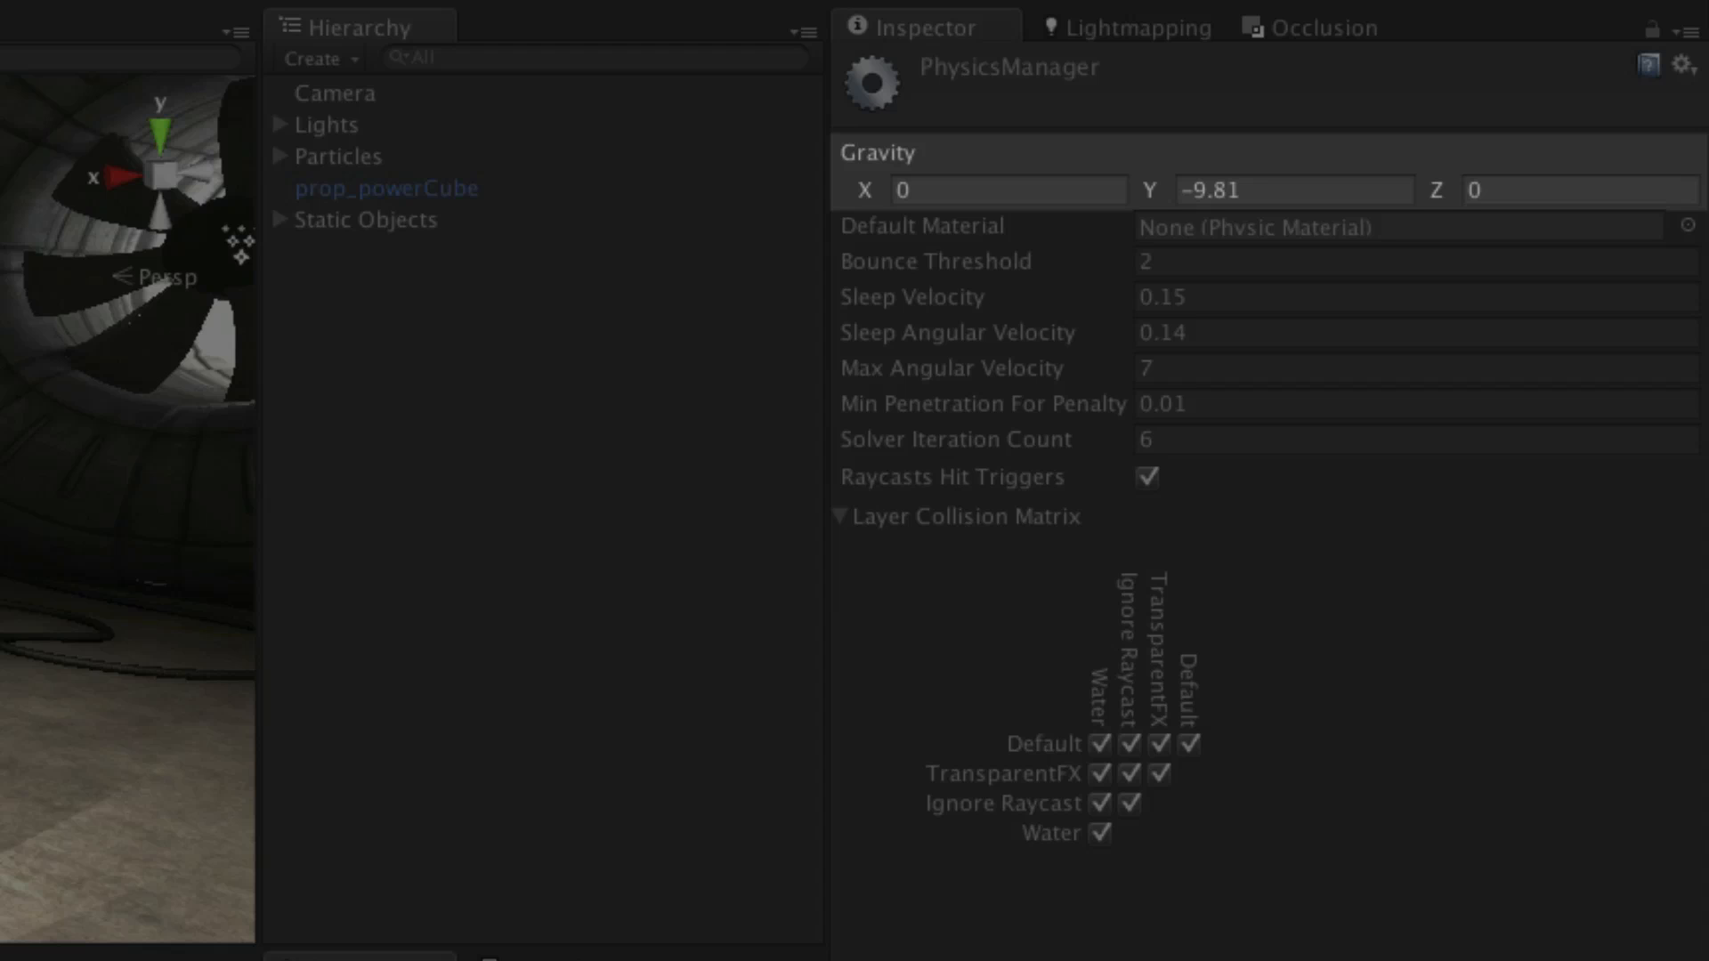
left_click(1577, 189)
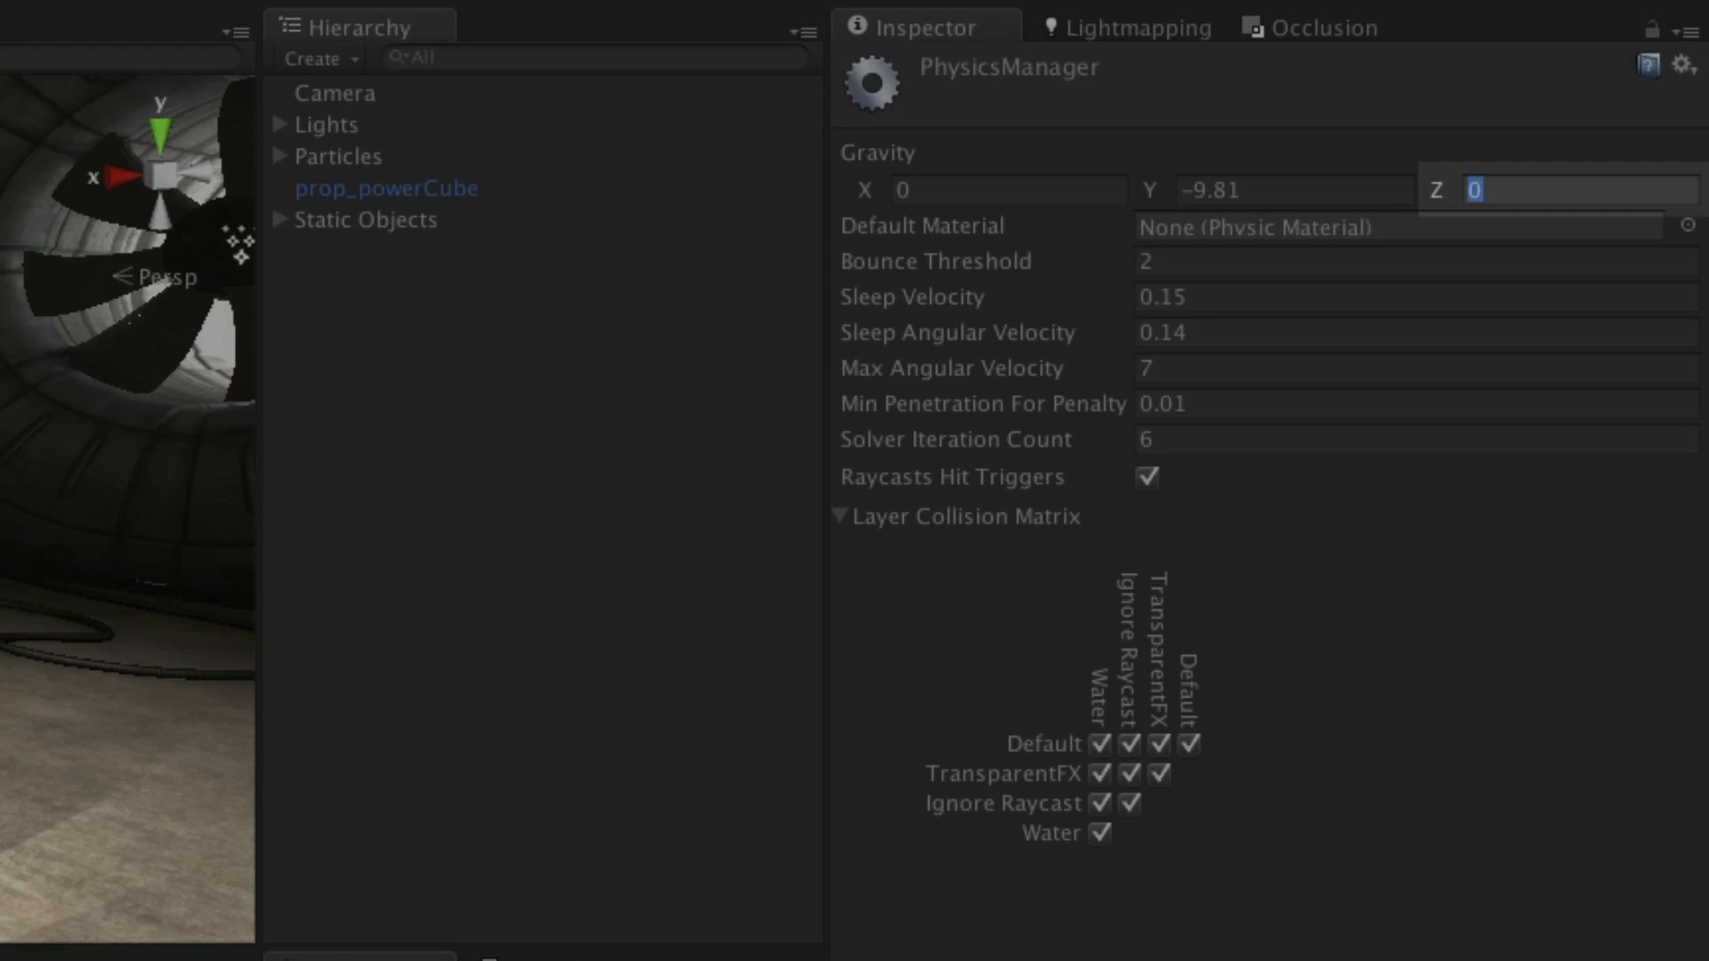
type("5")
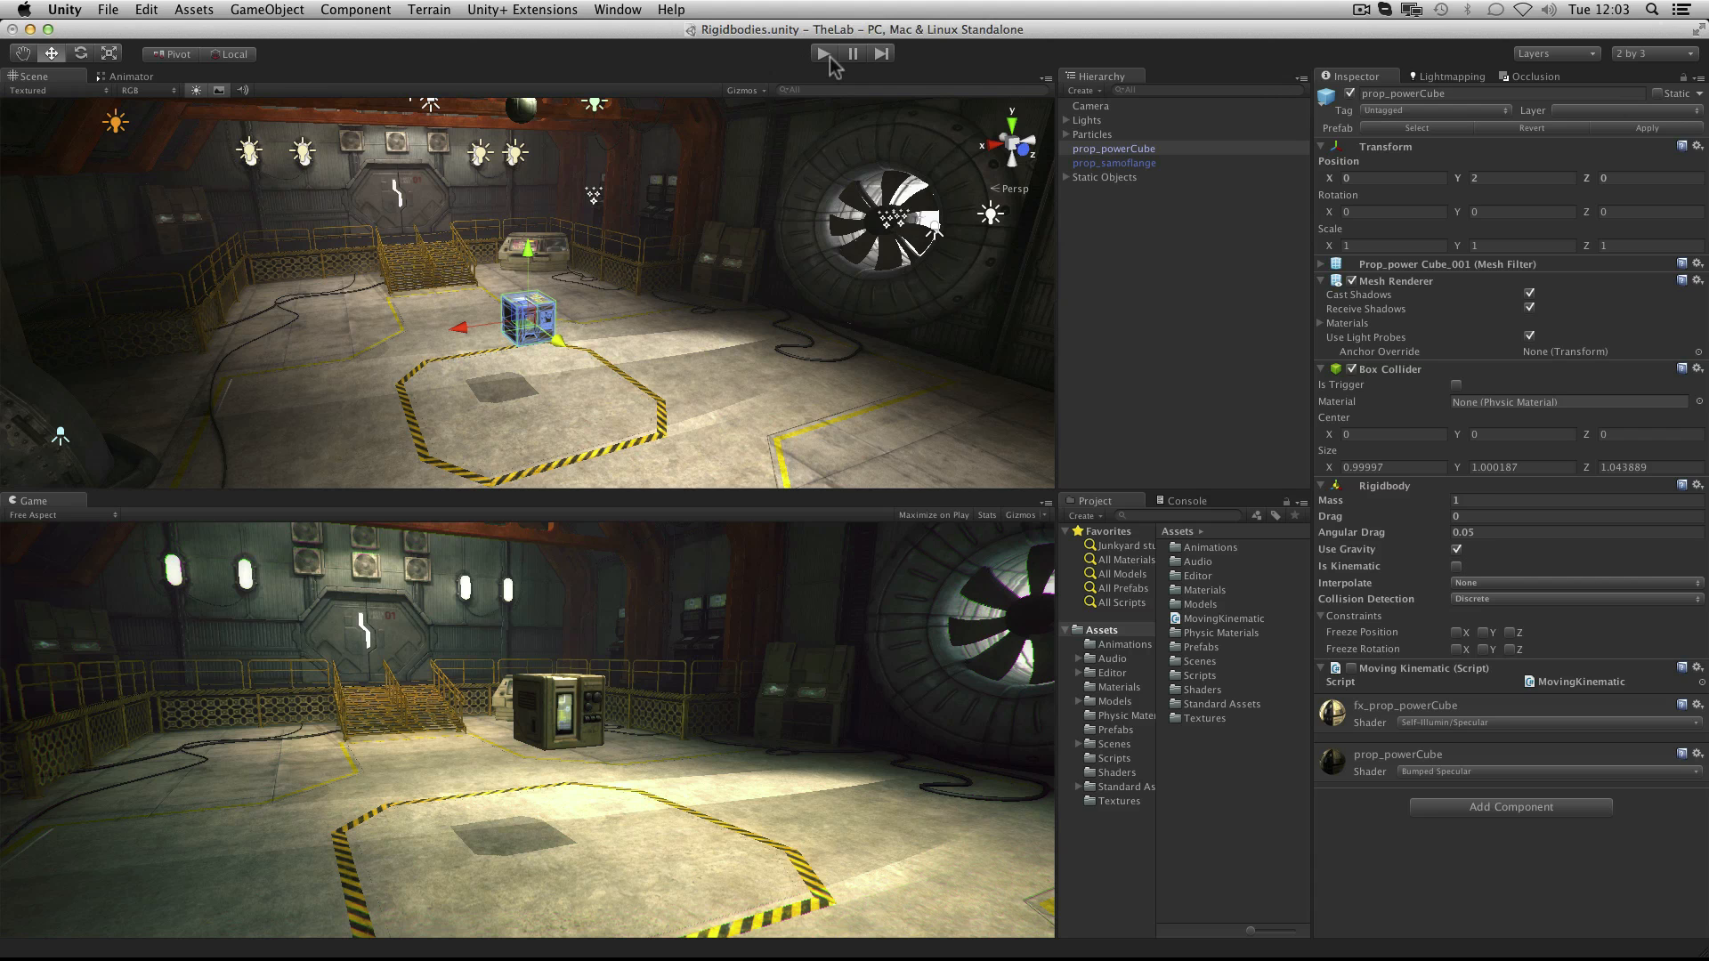
left_click(819, 51)
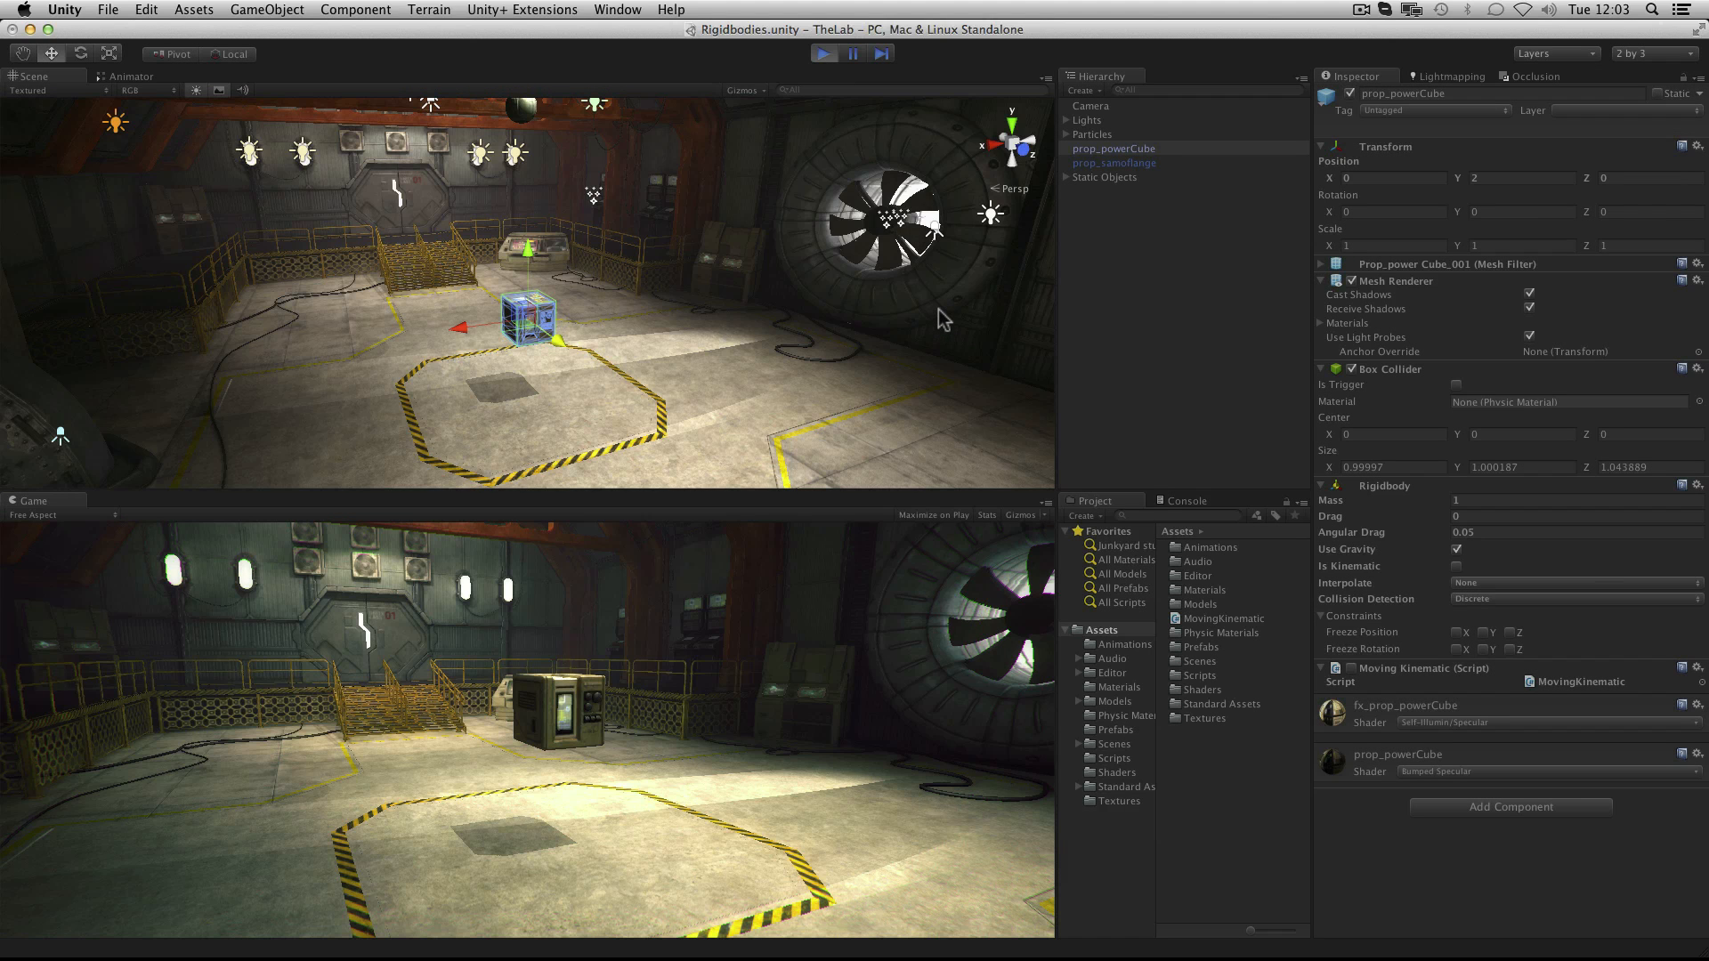
left_click(822, 78)
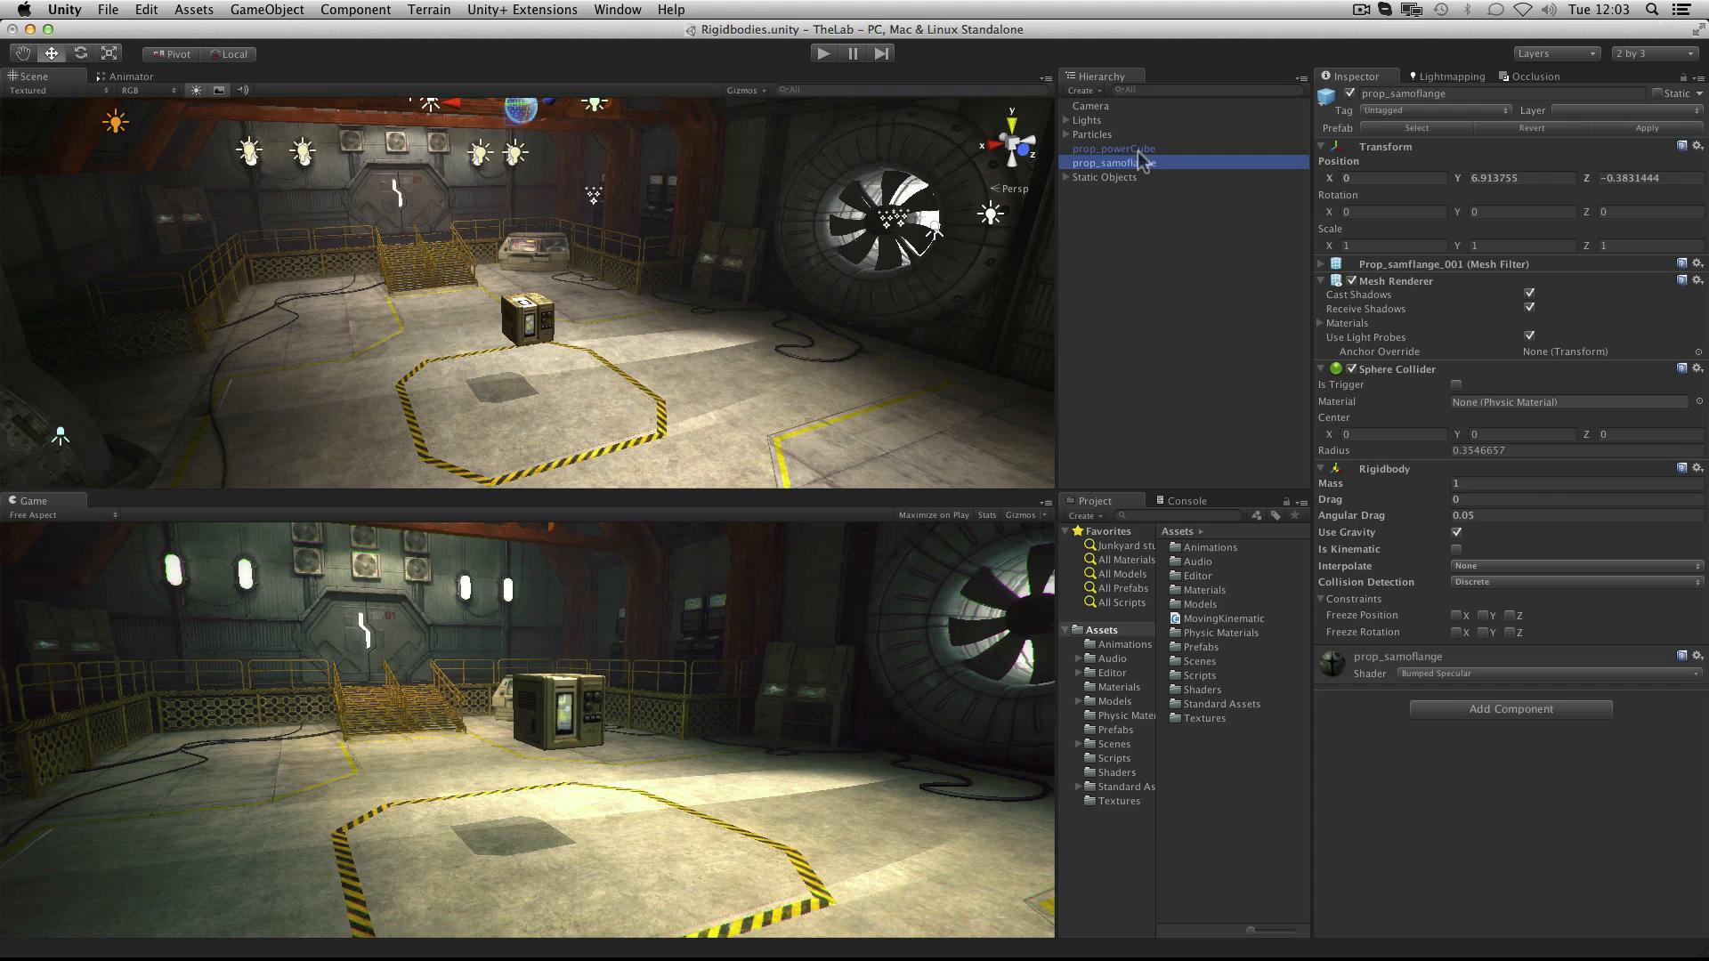
Select prop_powerCube and turn off Use Gravity on its Rigidbody.
left_click(1113, 148)
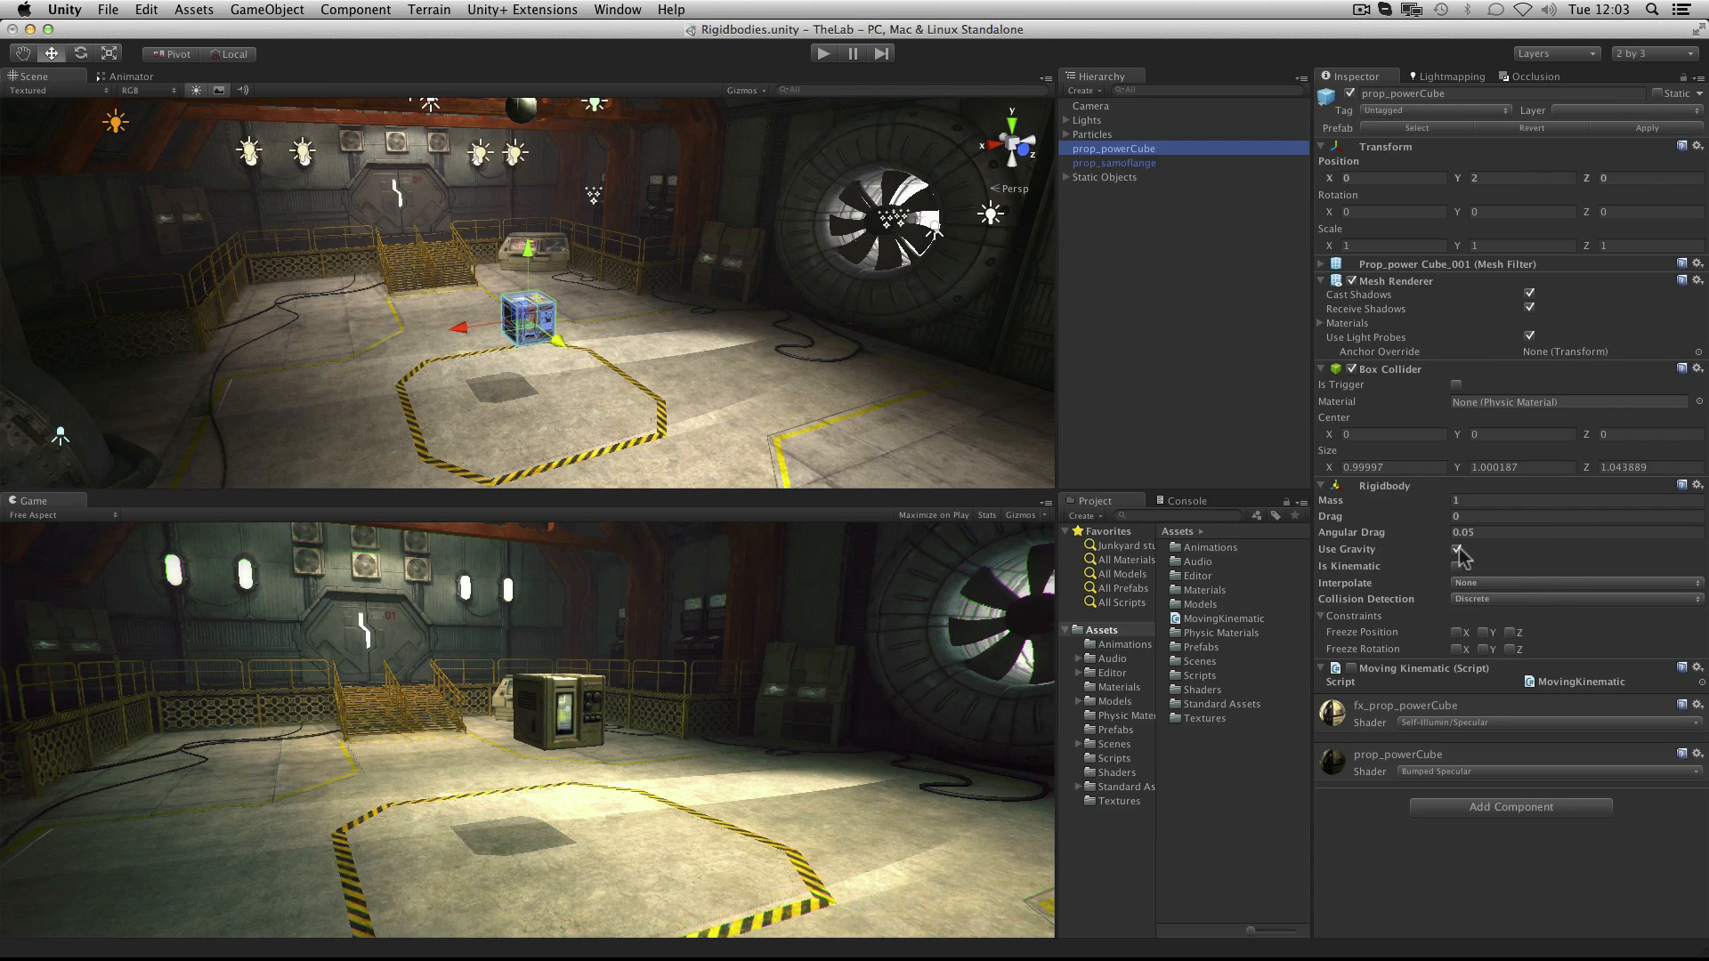
left_click(1456, 548)
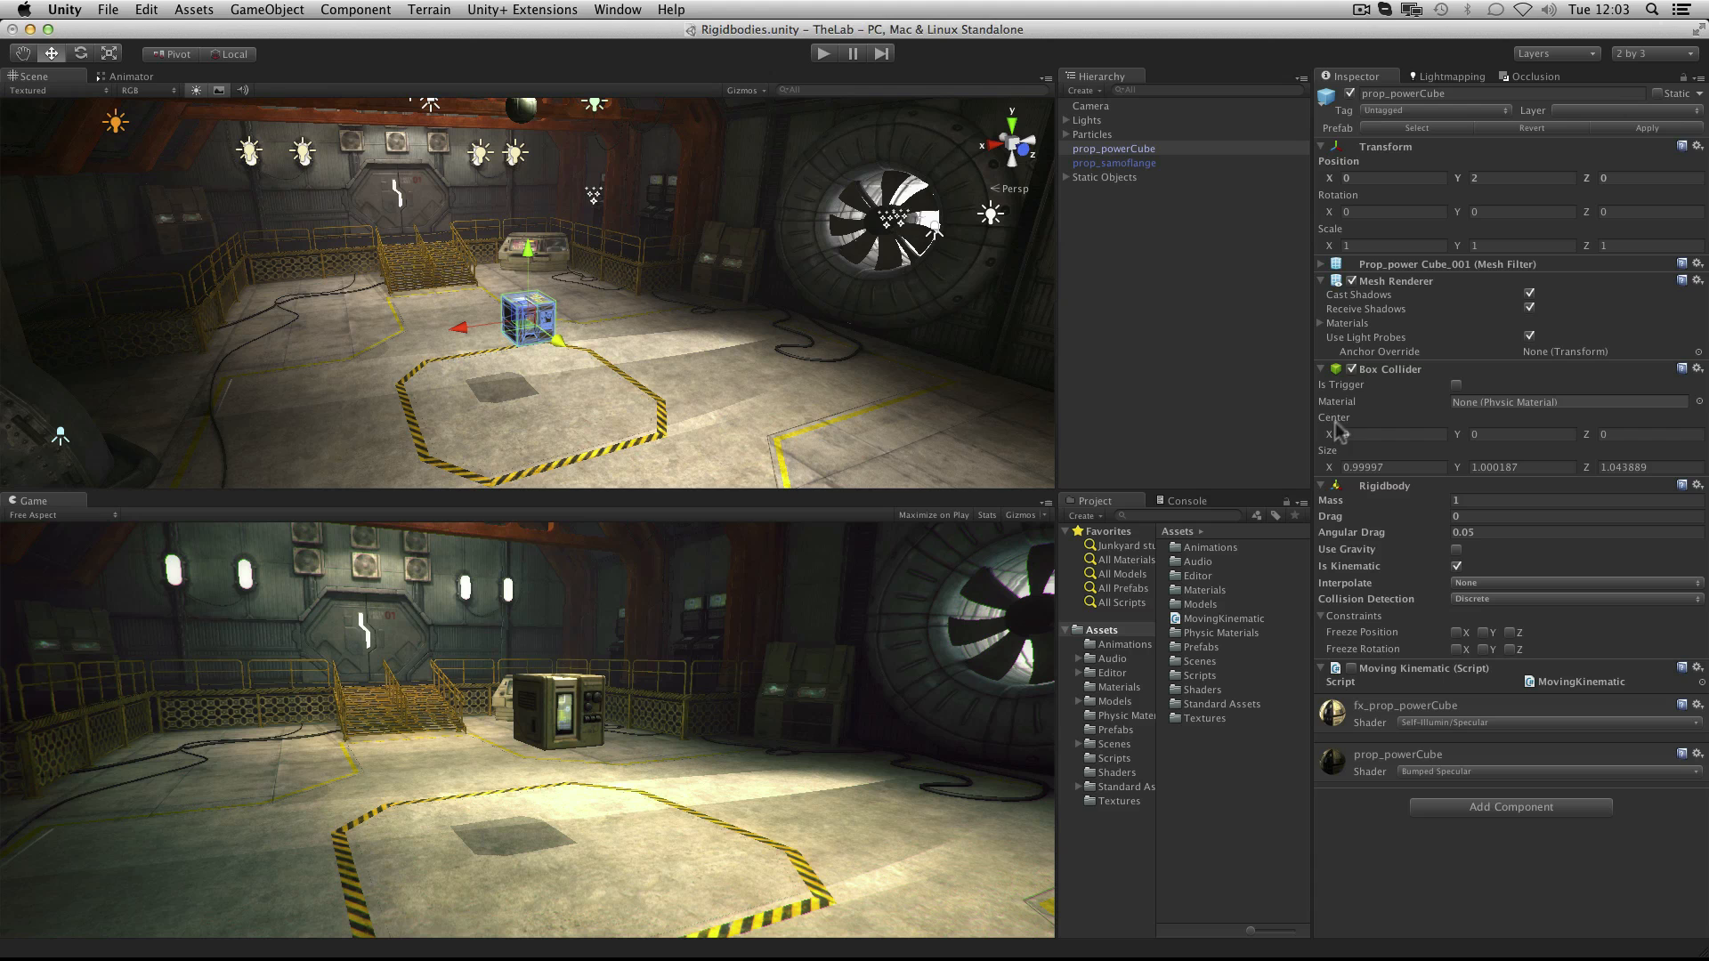
mouse_move(1205, 423)
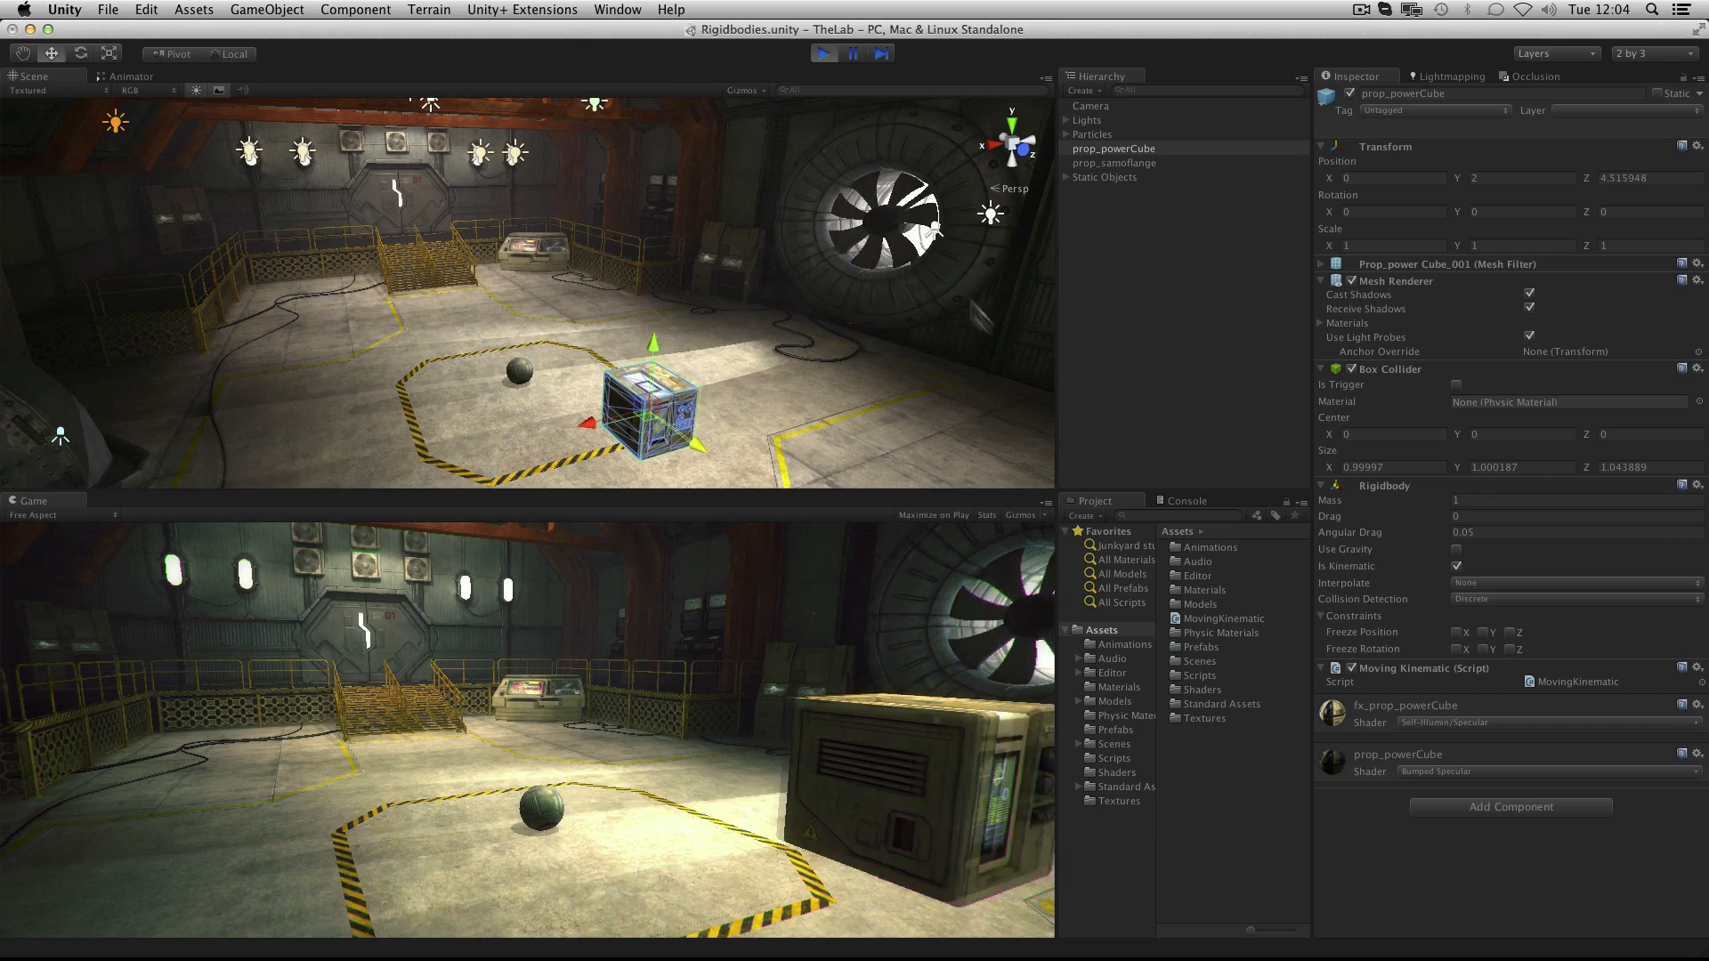
Test-run the kinematic cube, then list the Rigidbody's interpolation choices.
left_click(823, 54)
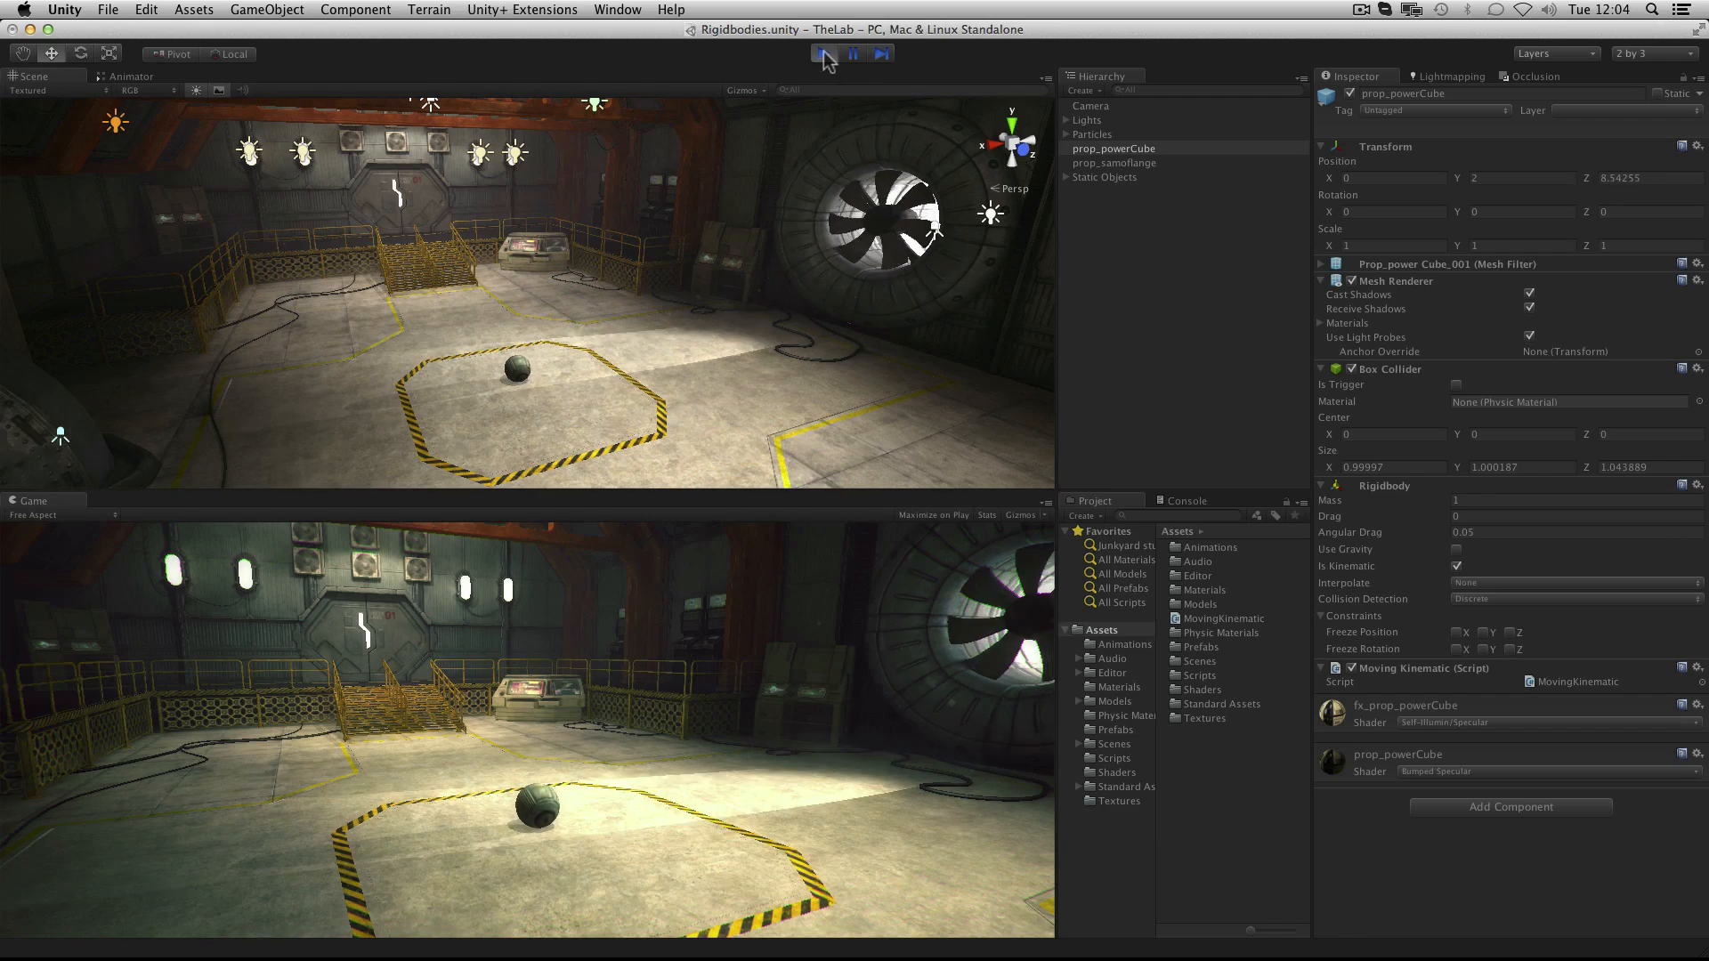
left_click(819, 57)
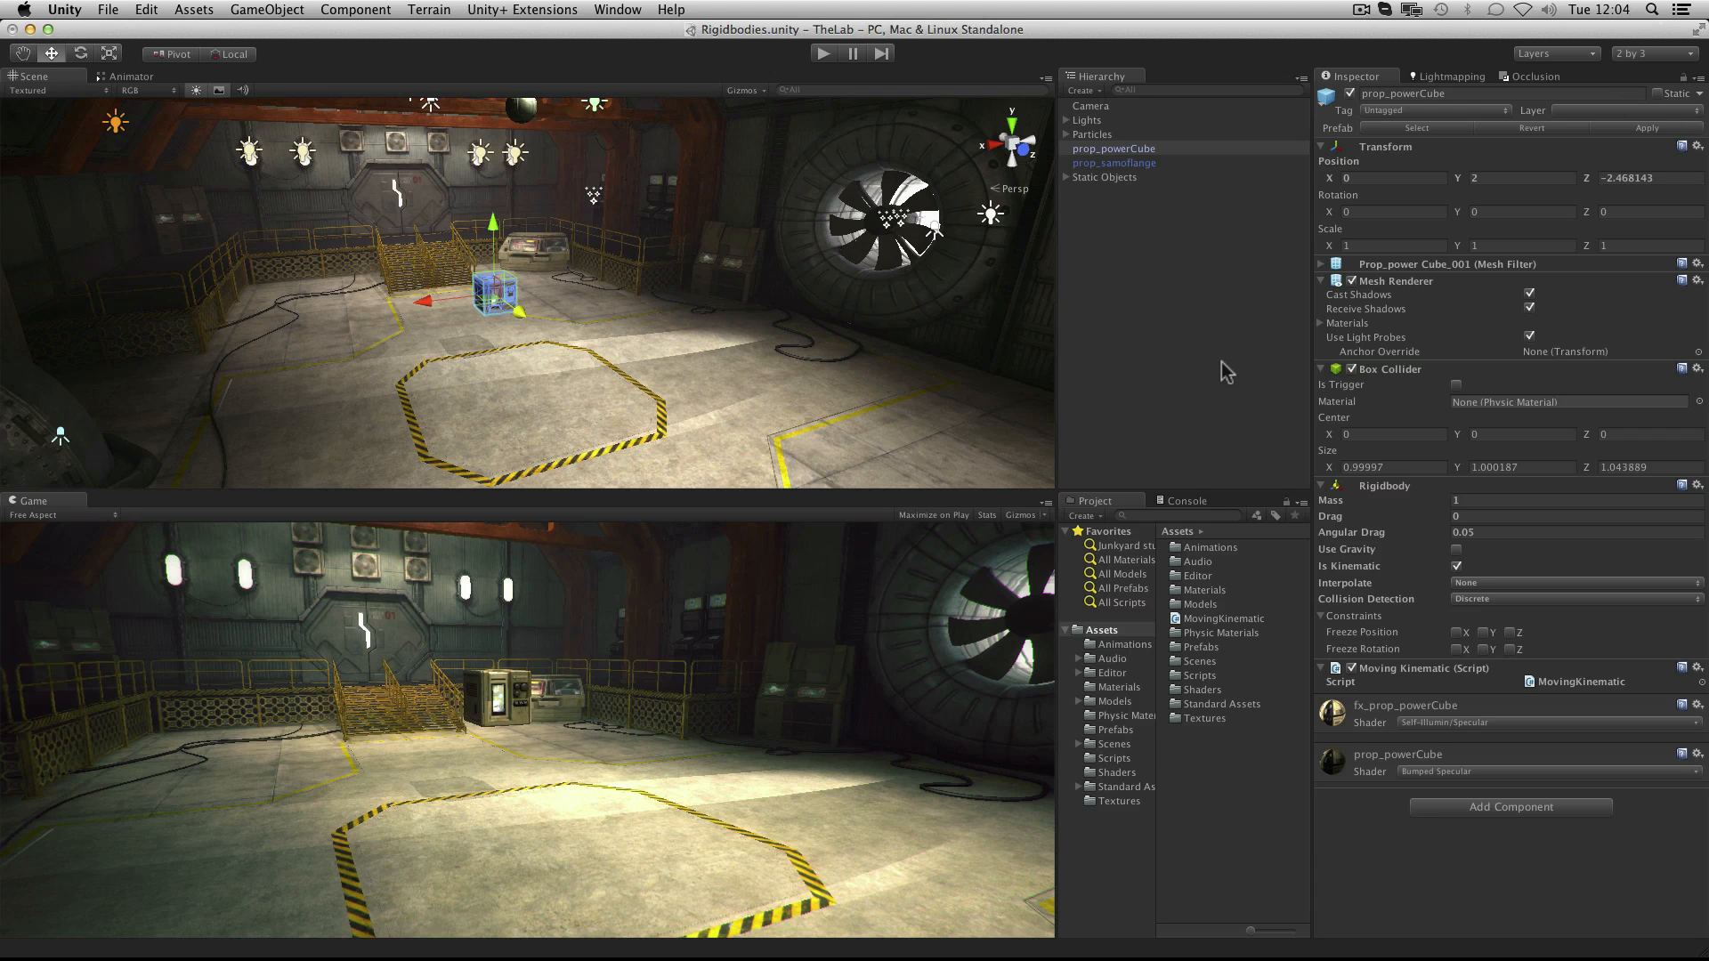
left_click(1575, 583)
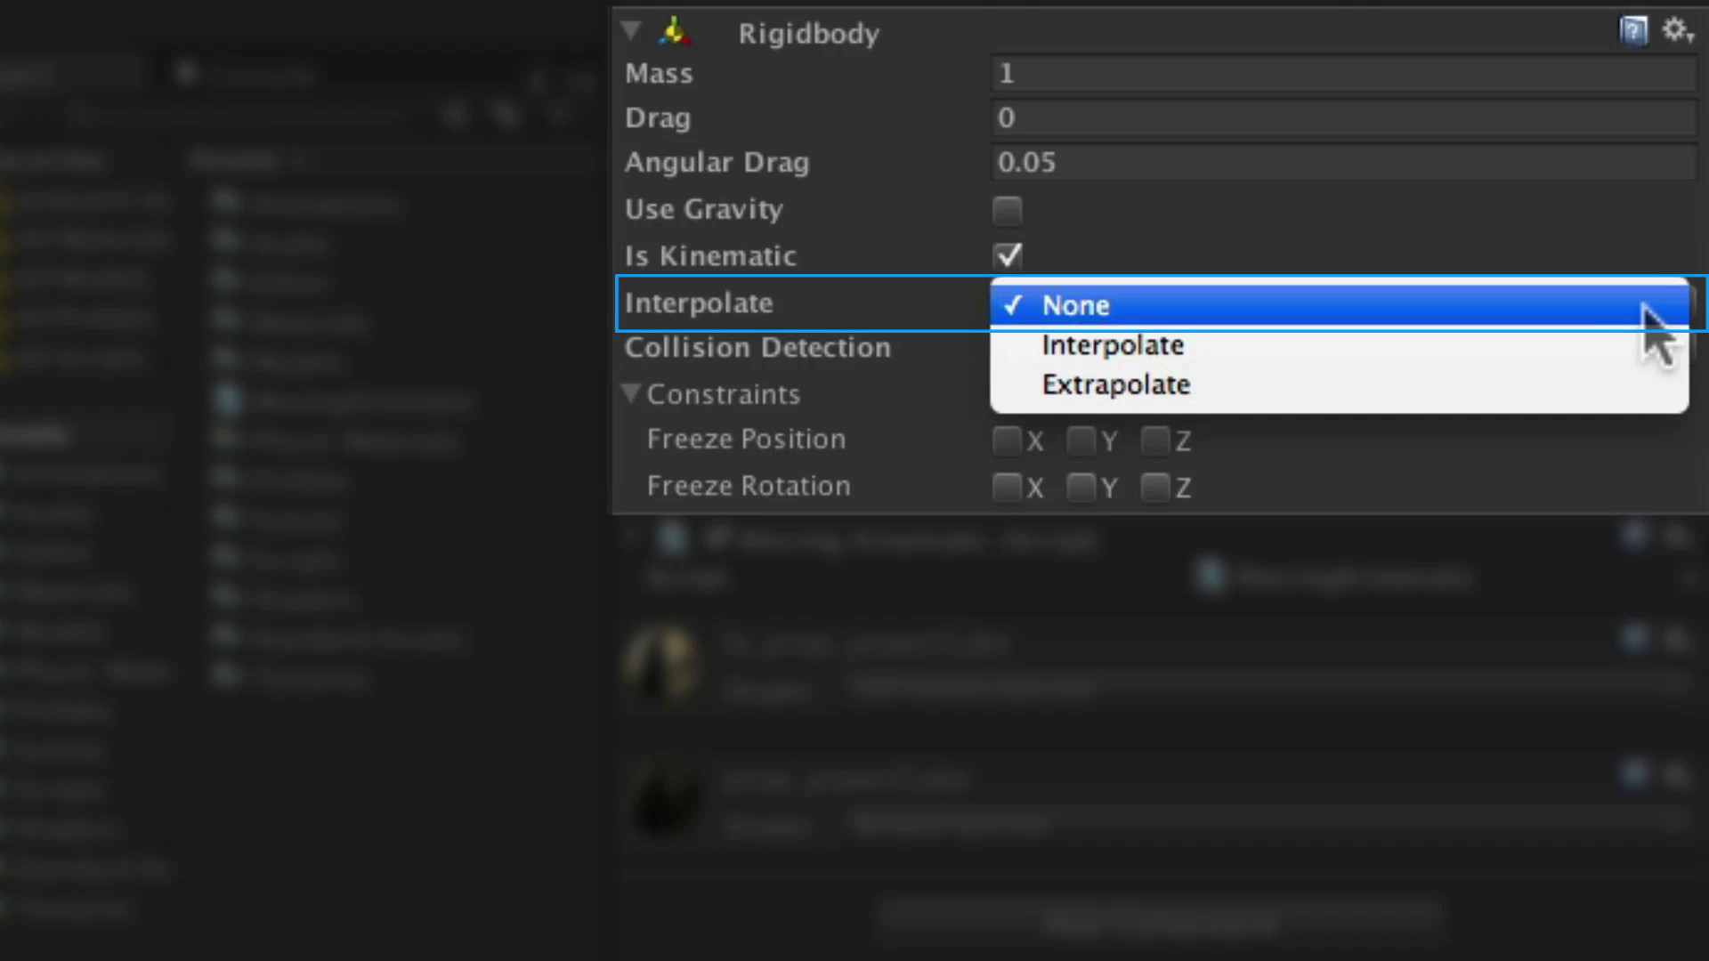
mouse_move(1673, 329)
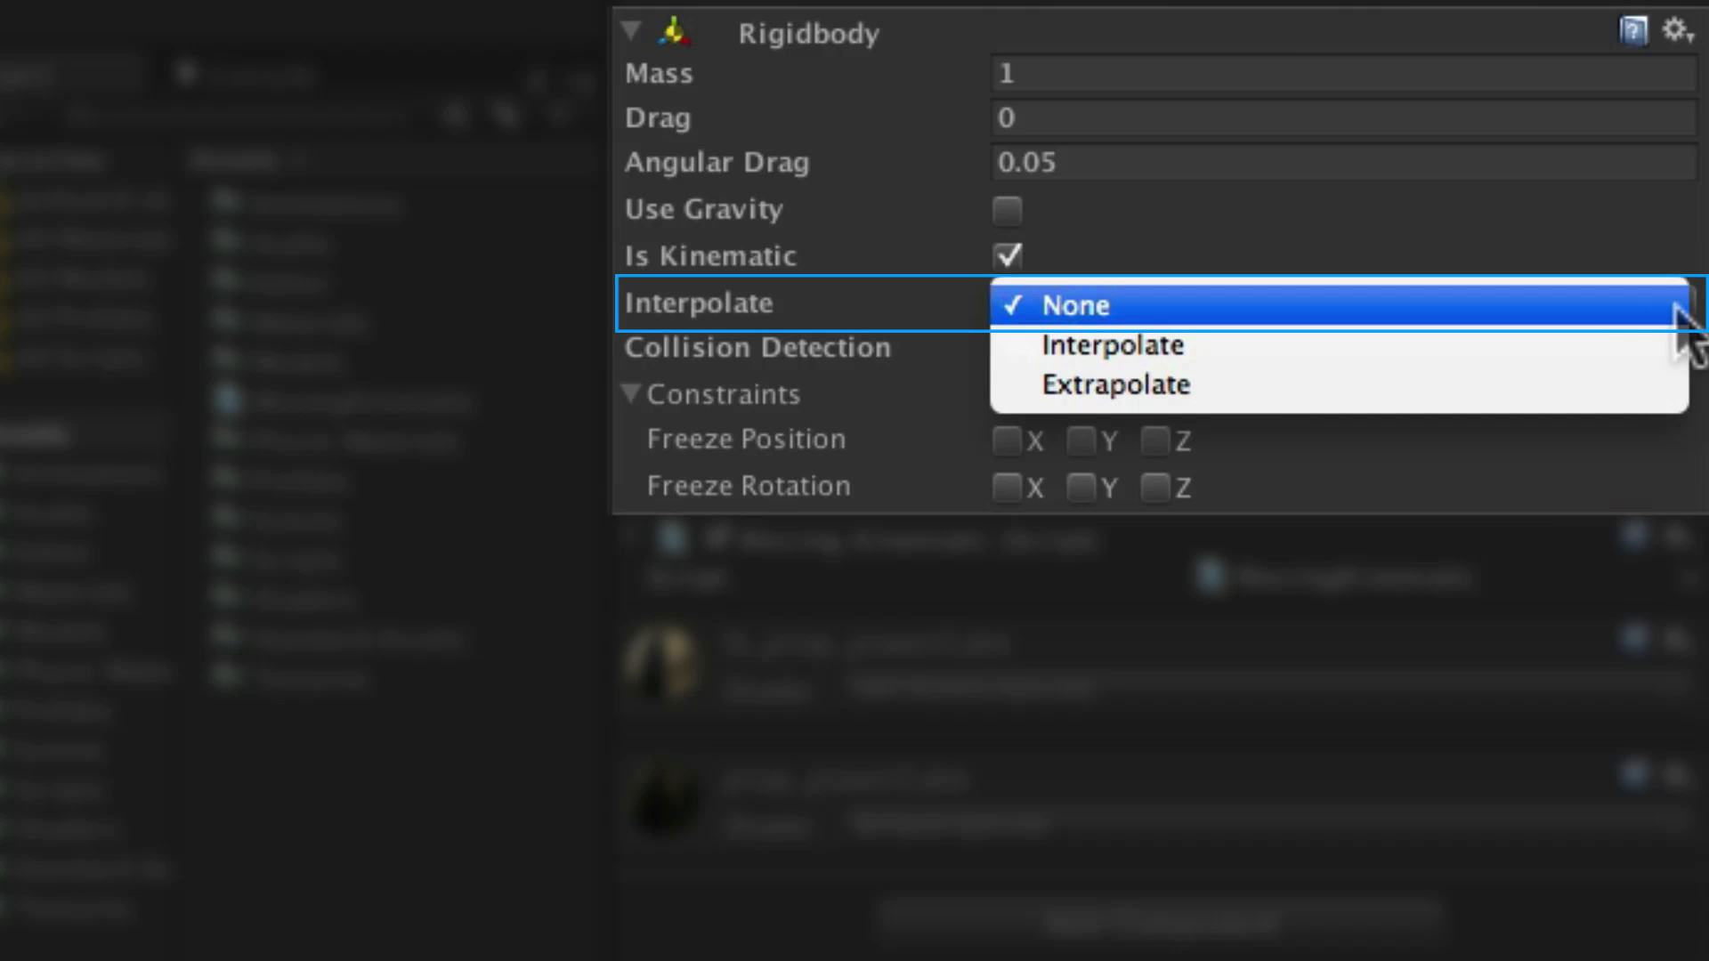
mouse_move(1113, 346)
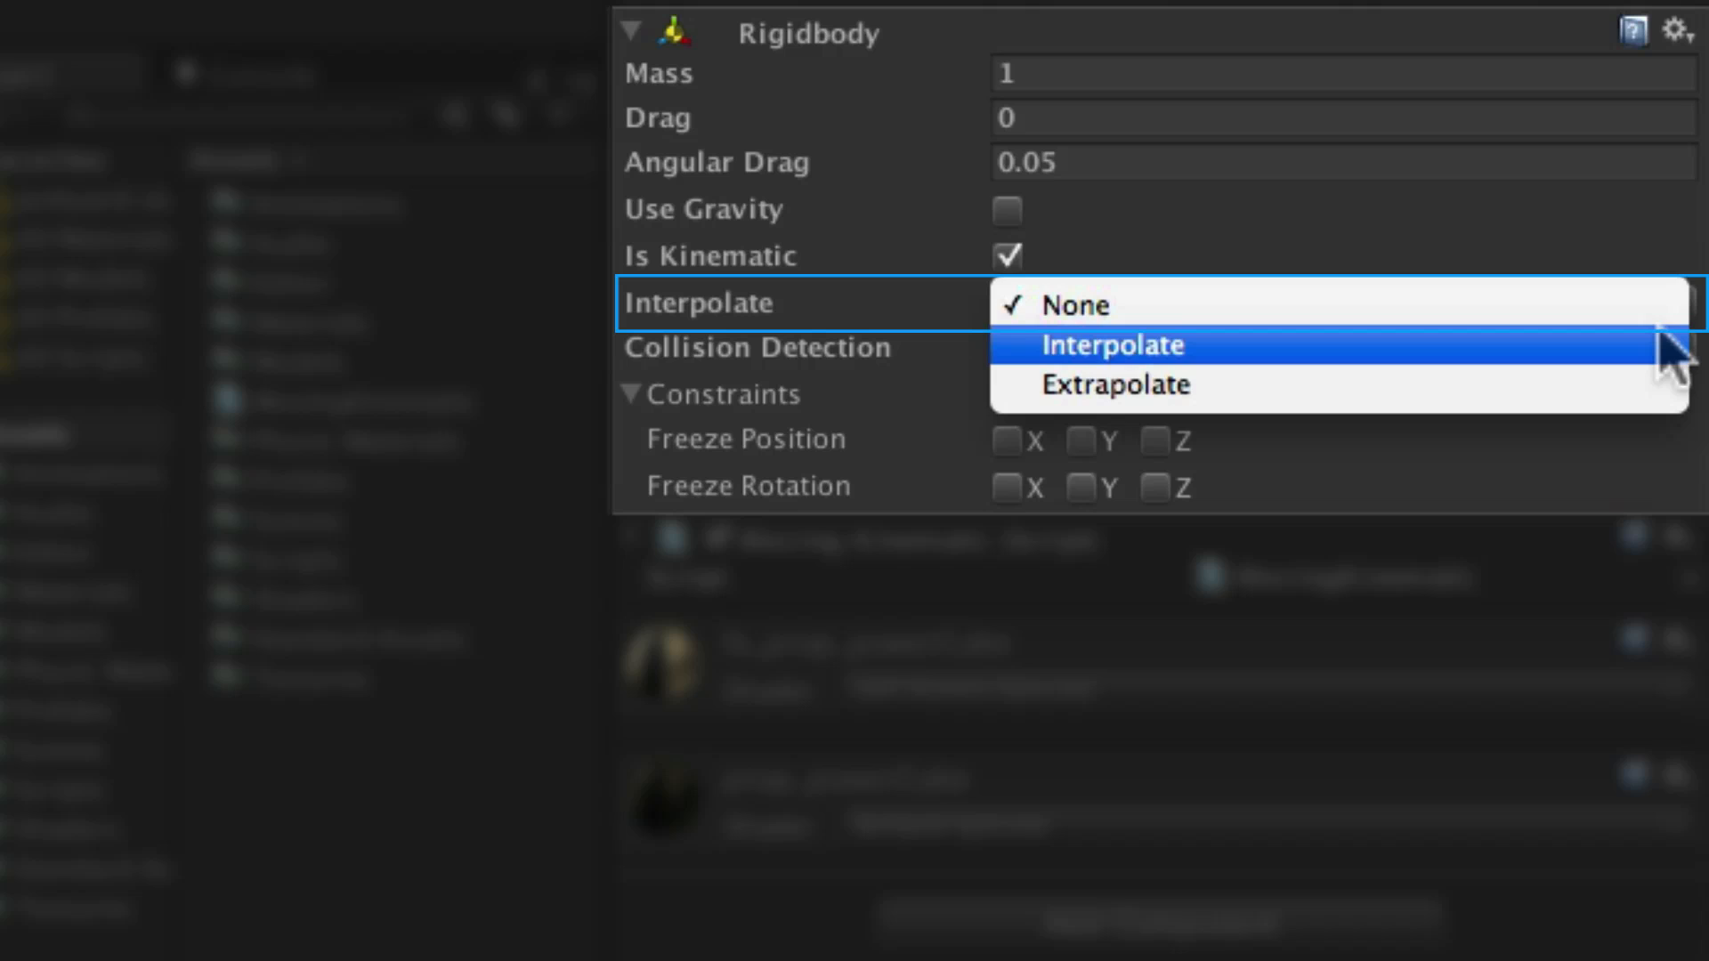
mouse_move(1650, 368)
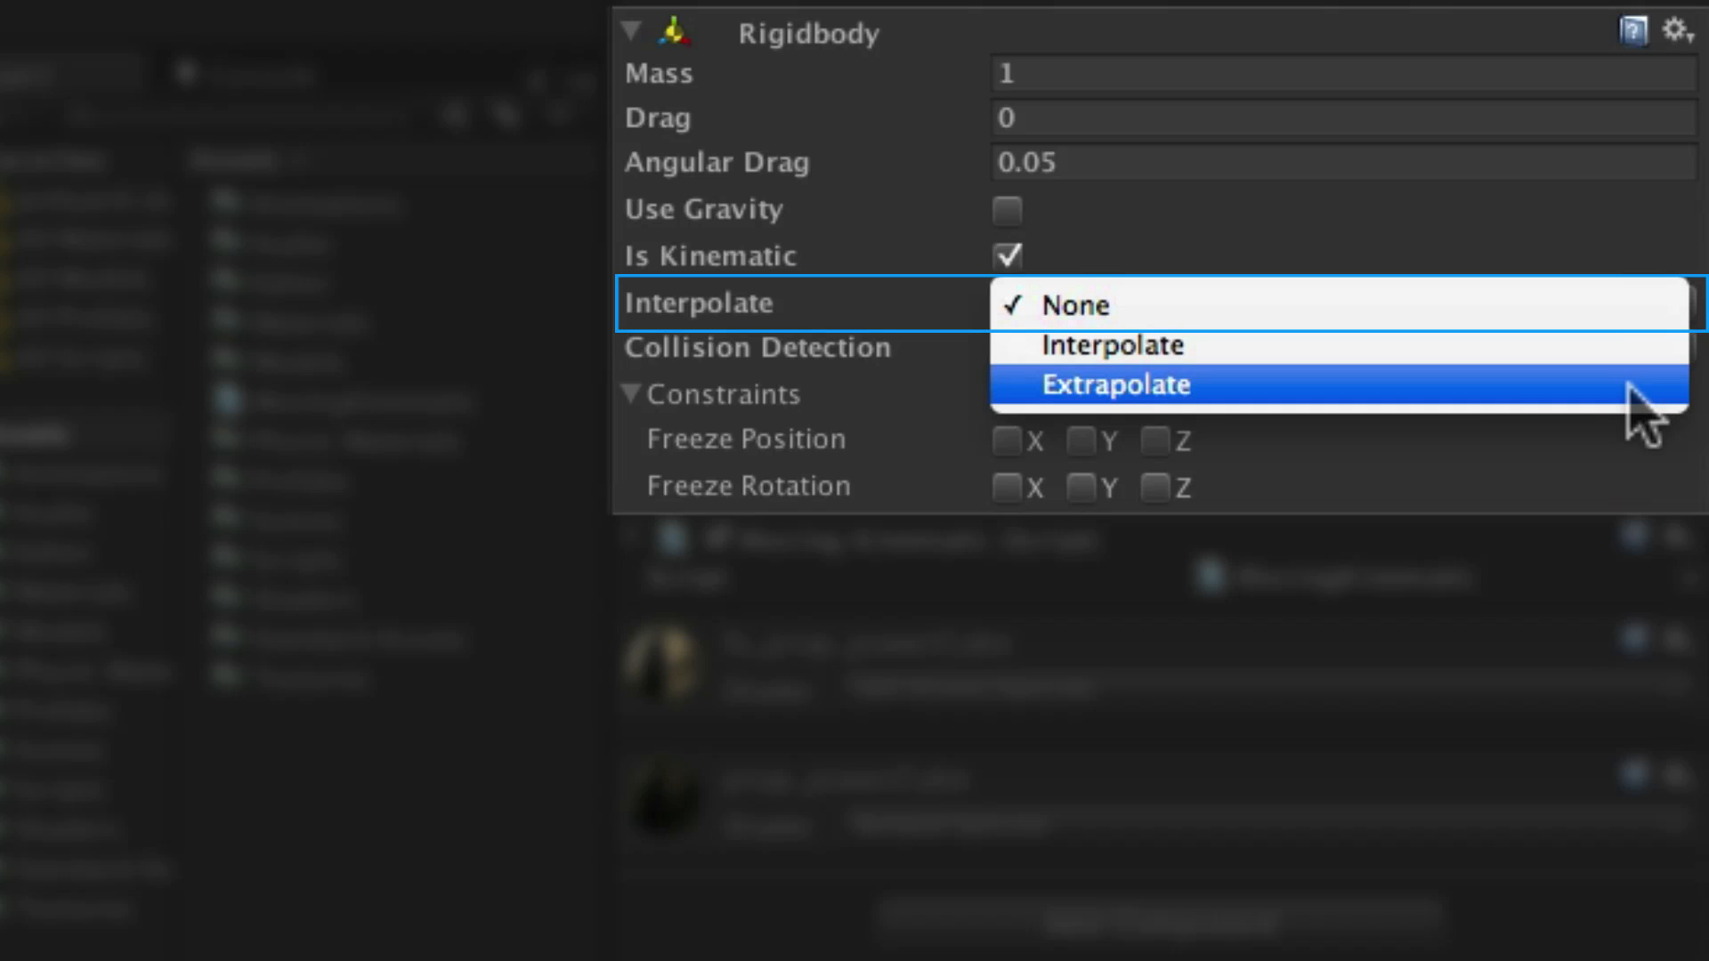
Dismiss the interpolation choices, keeping Interpolate at None.
left_click(1074, 306)
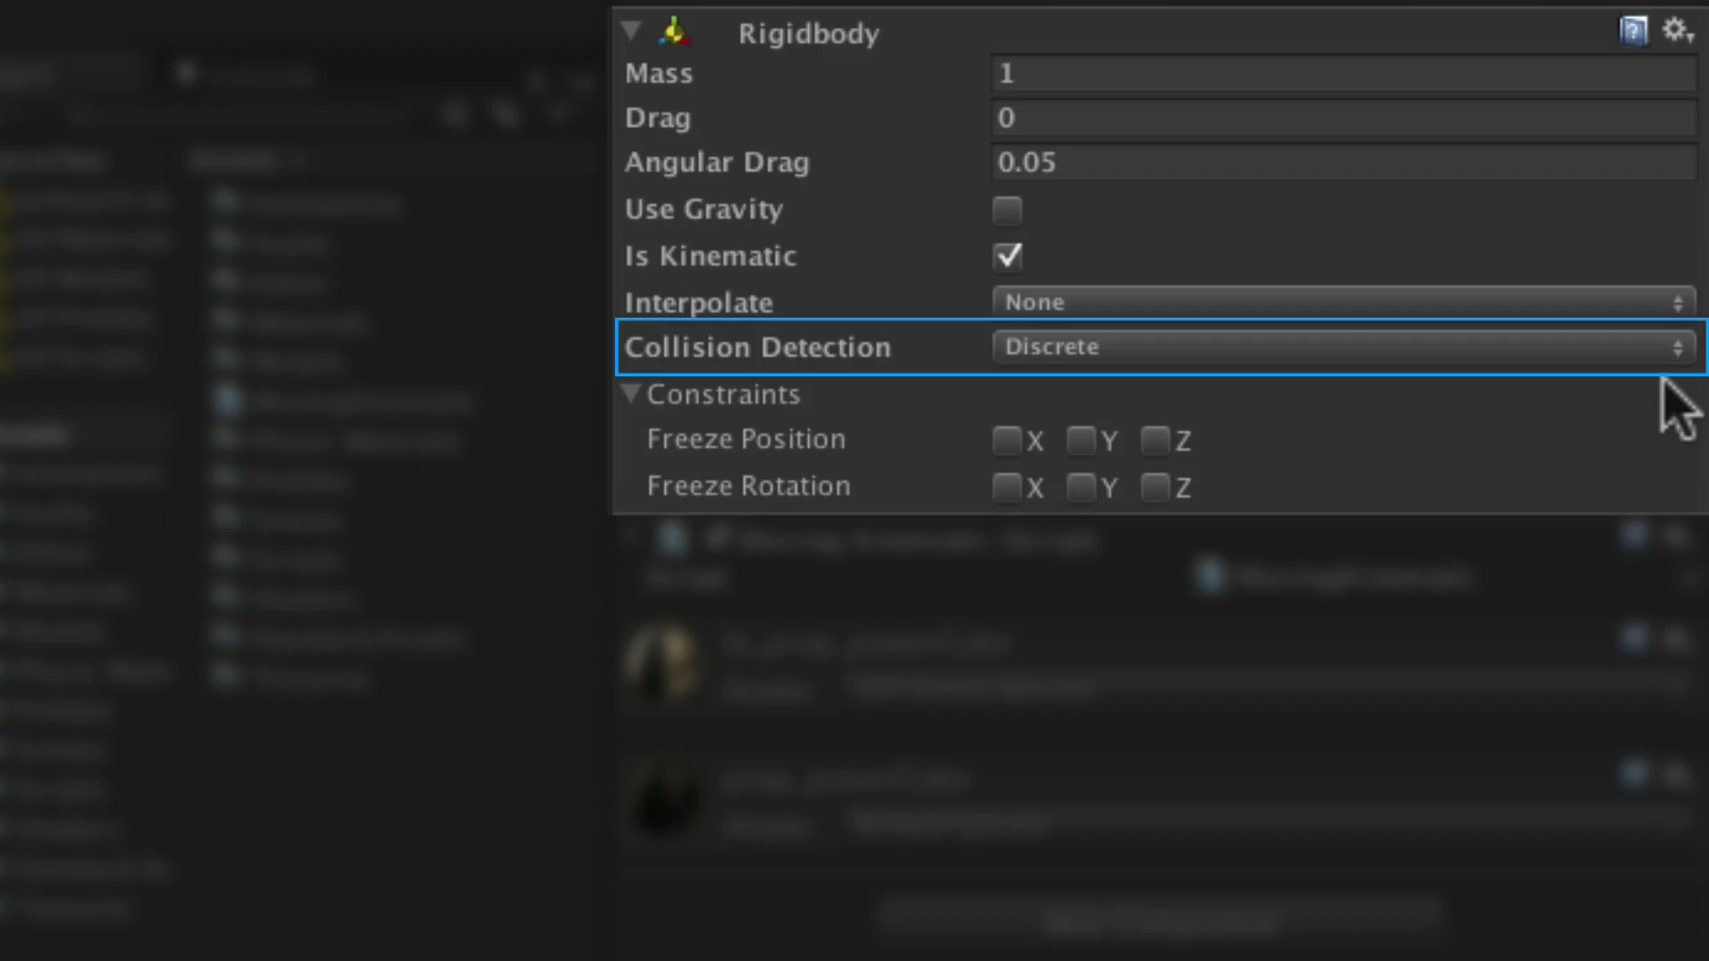
mouse_move(1652, 374)
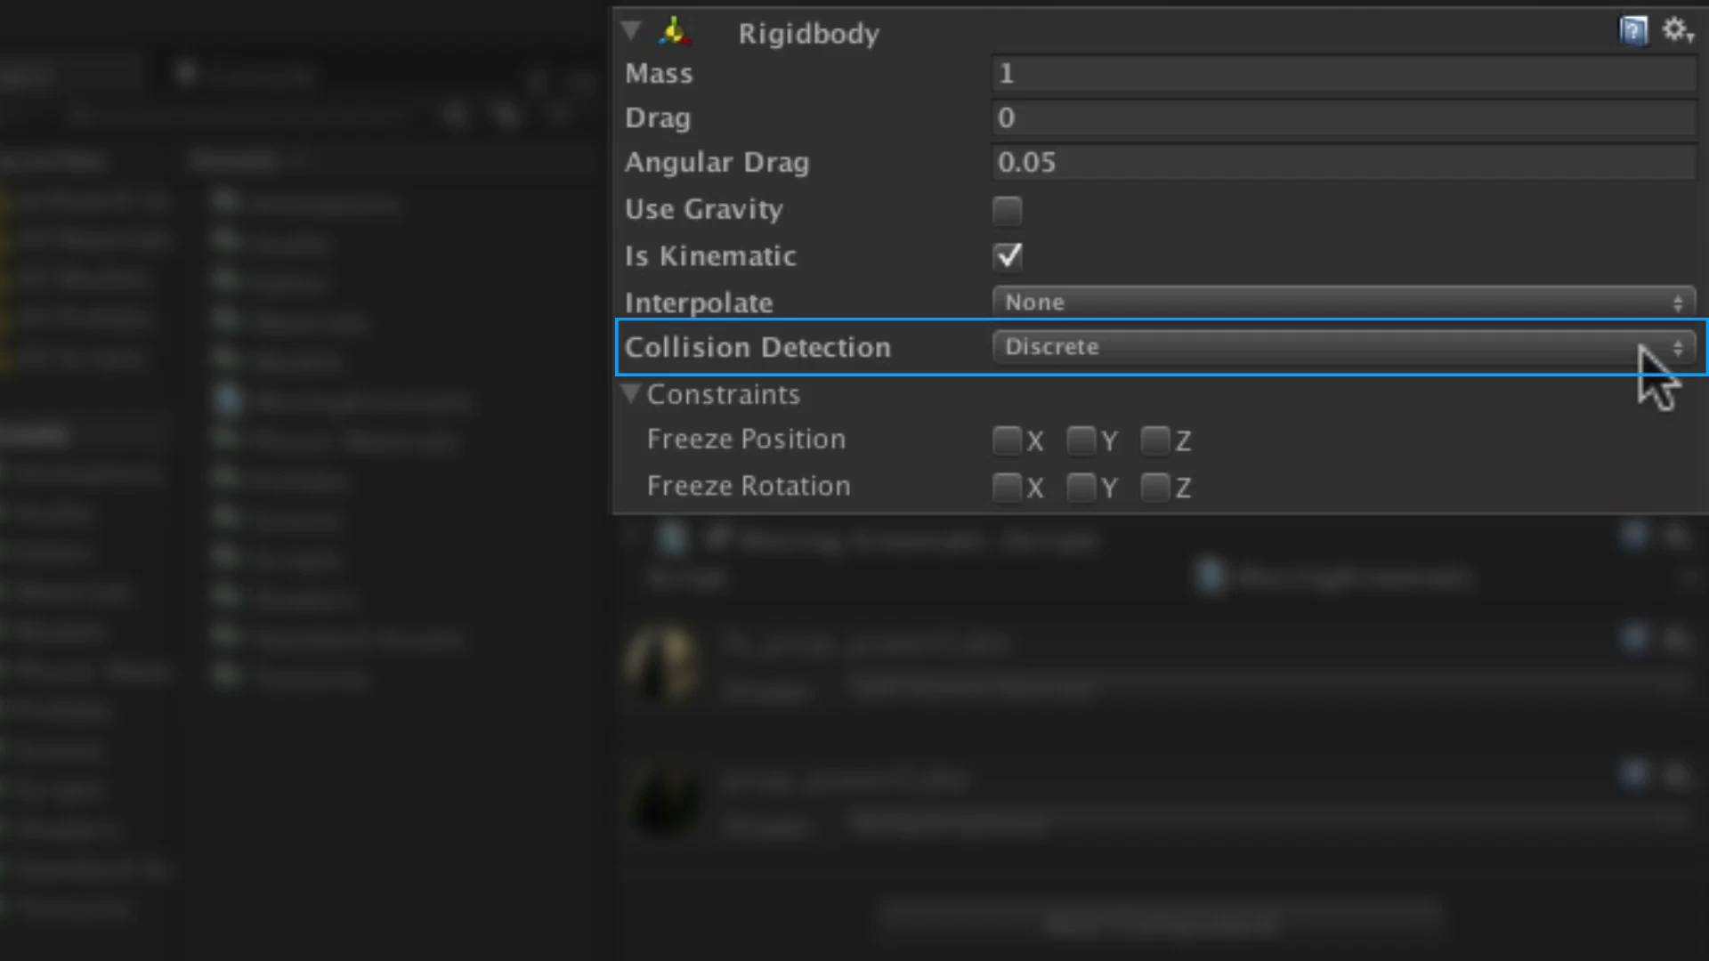
left_click(1321, 349)
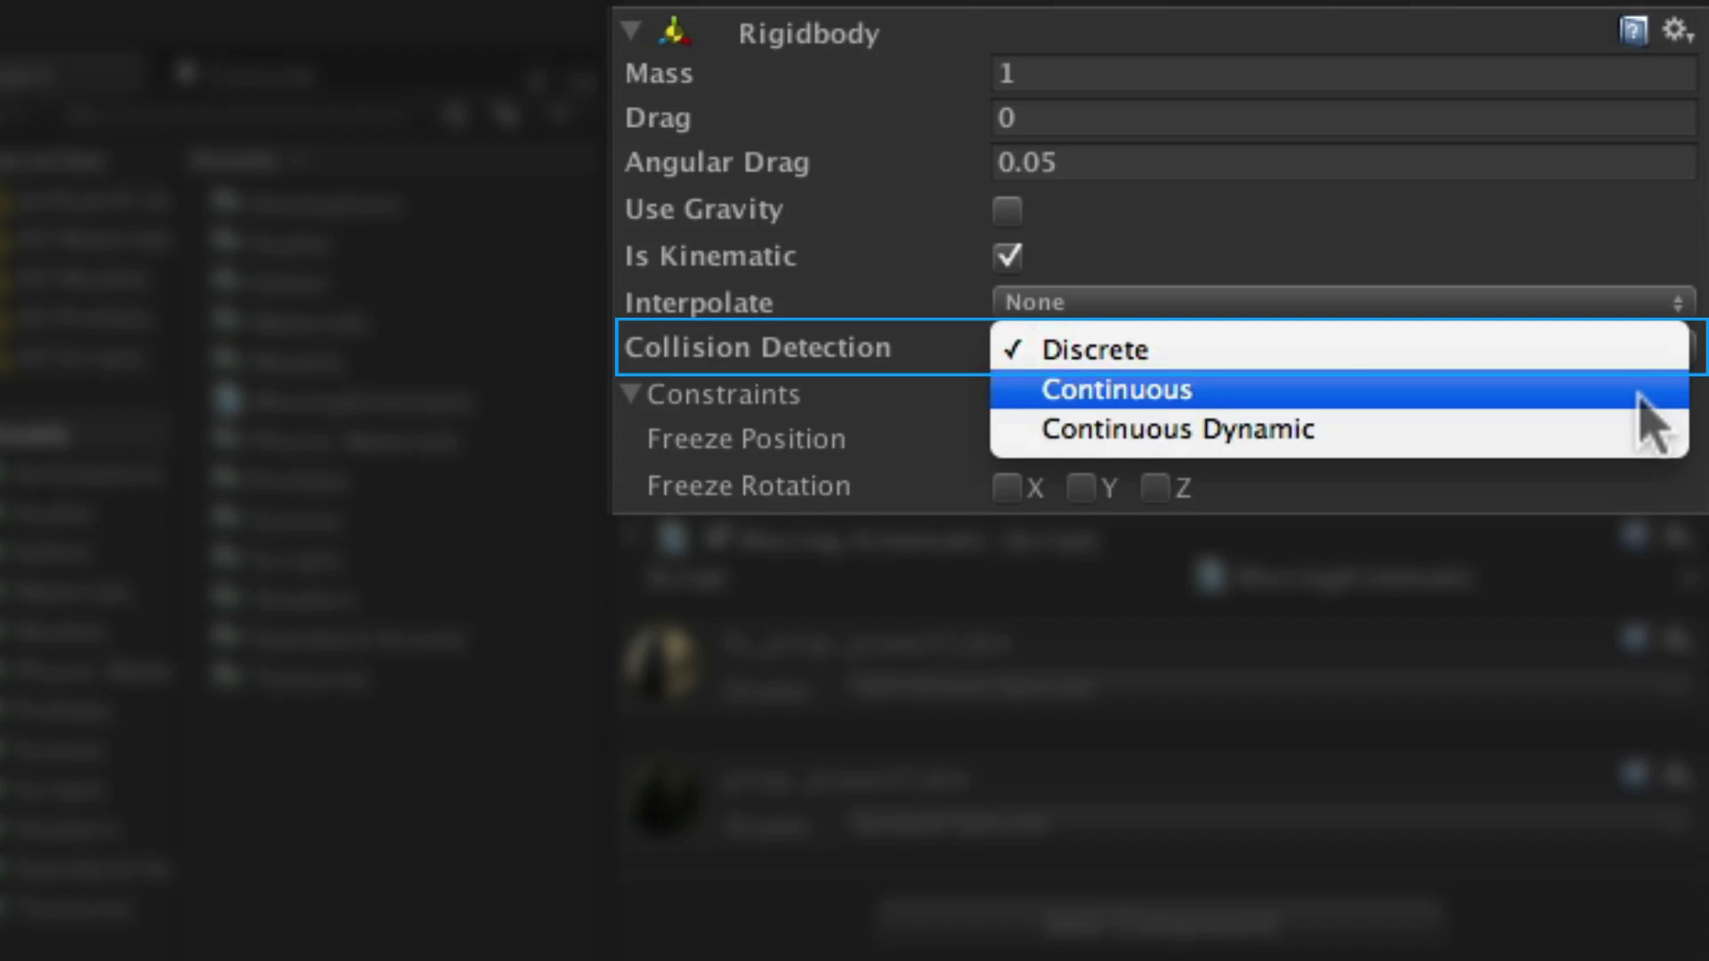
mouse_move(1507, 375)
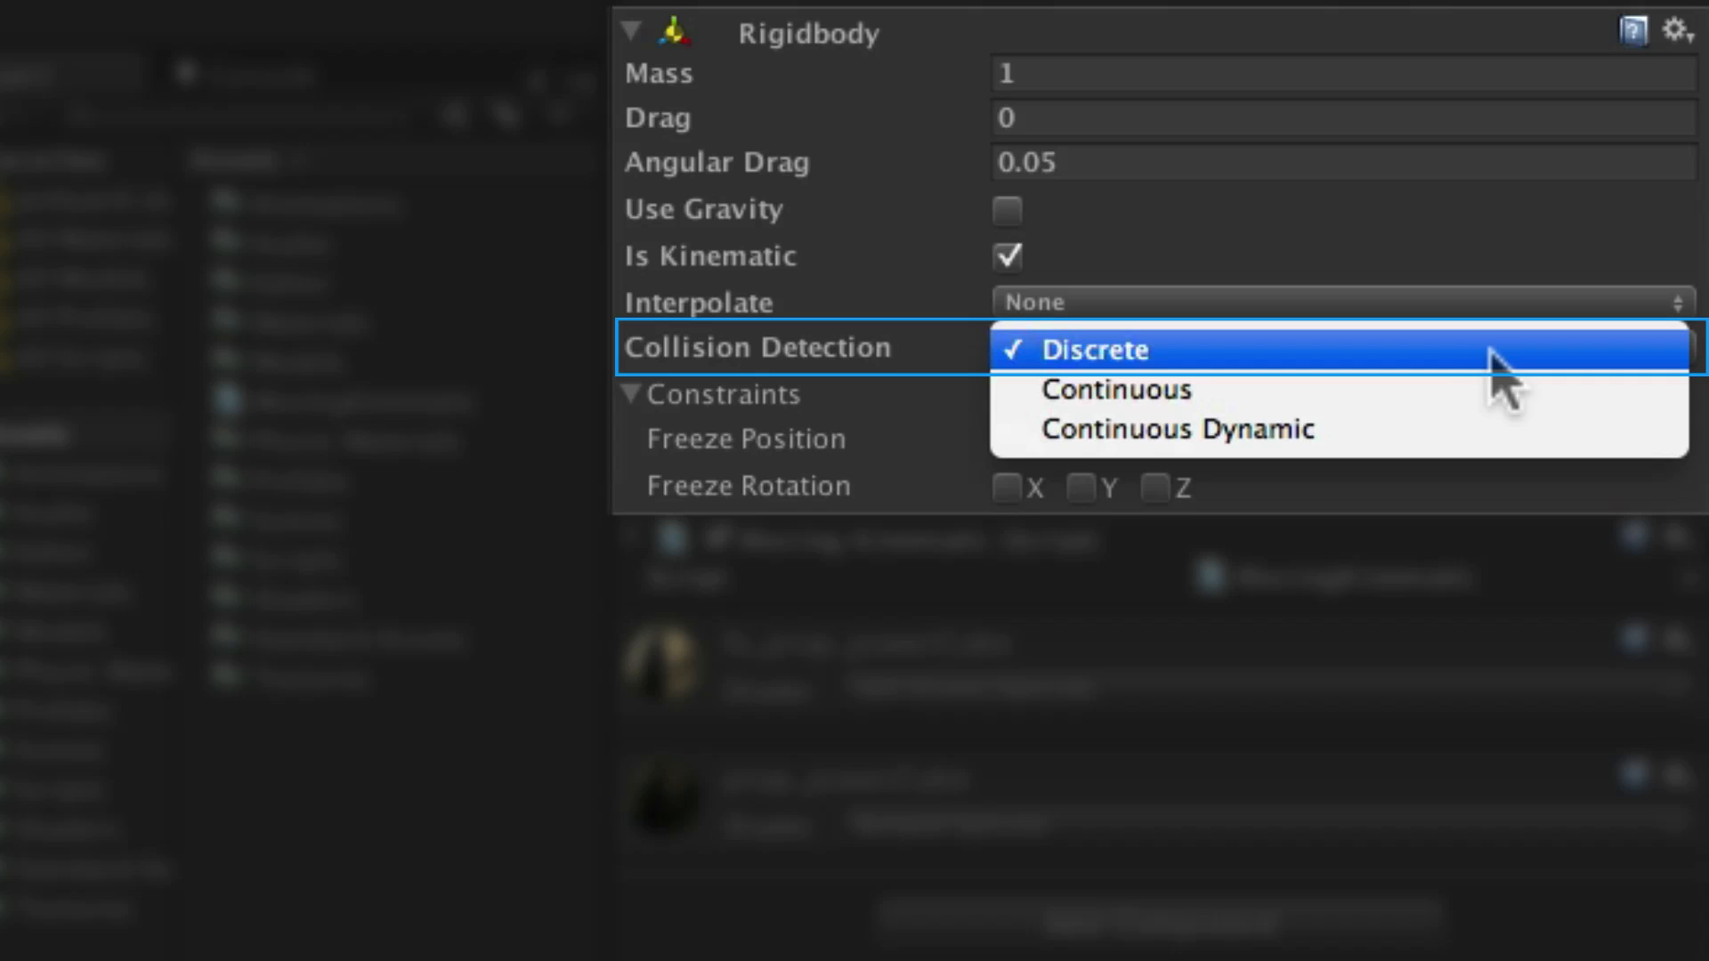
mouse_move(1565, 378)
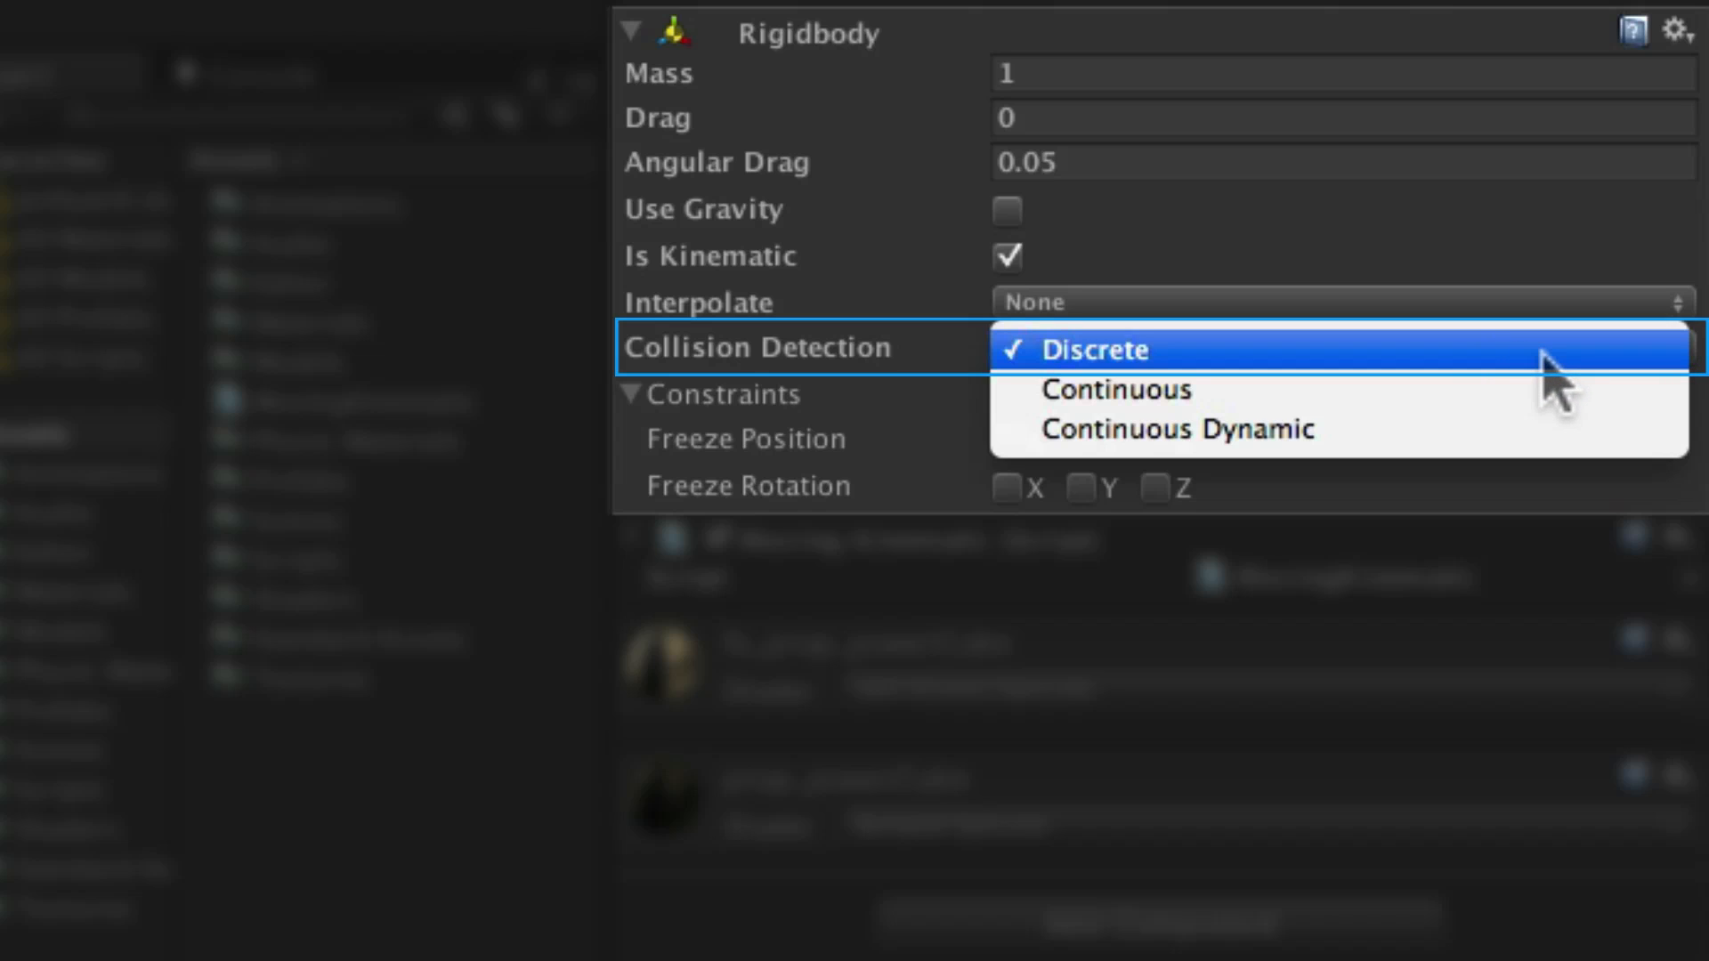
mouse_move(1577, 379)
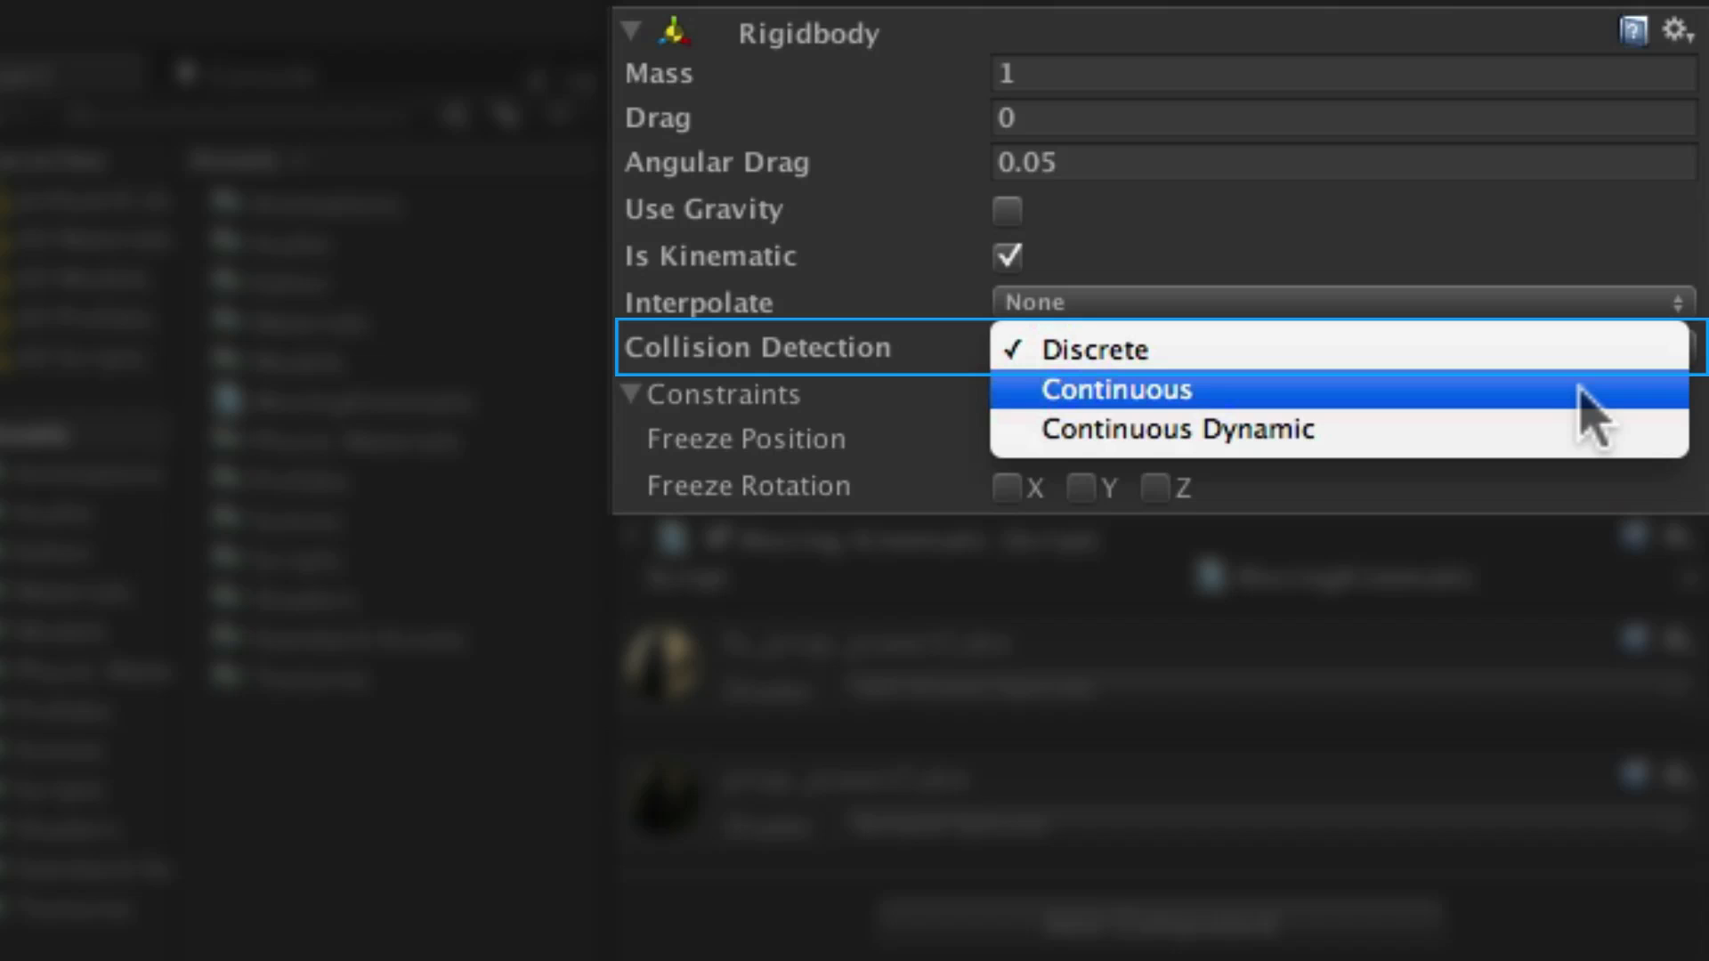
mouse_move(1609, 406)
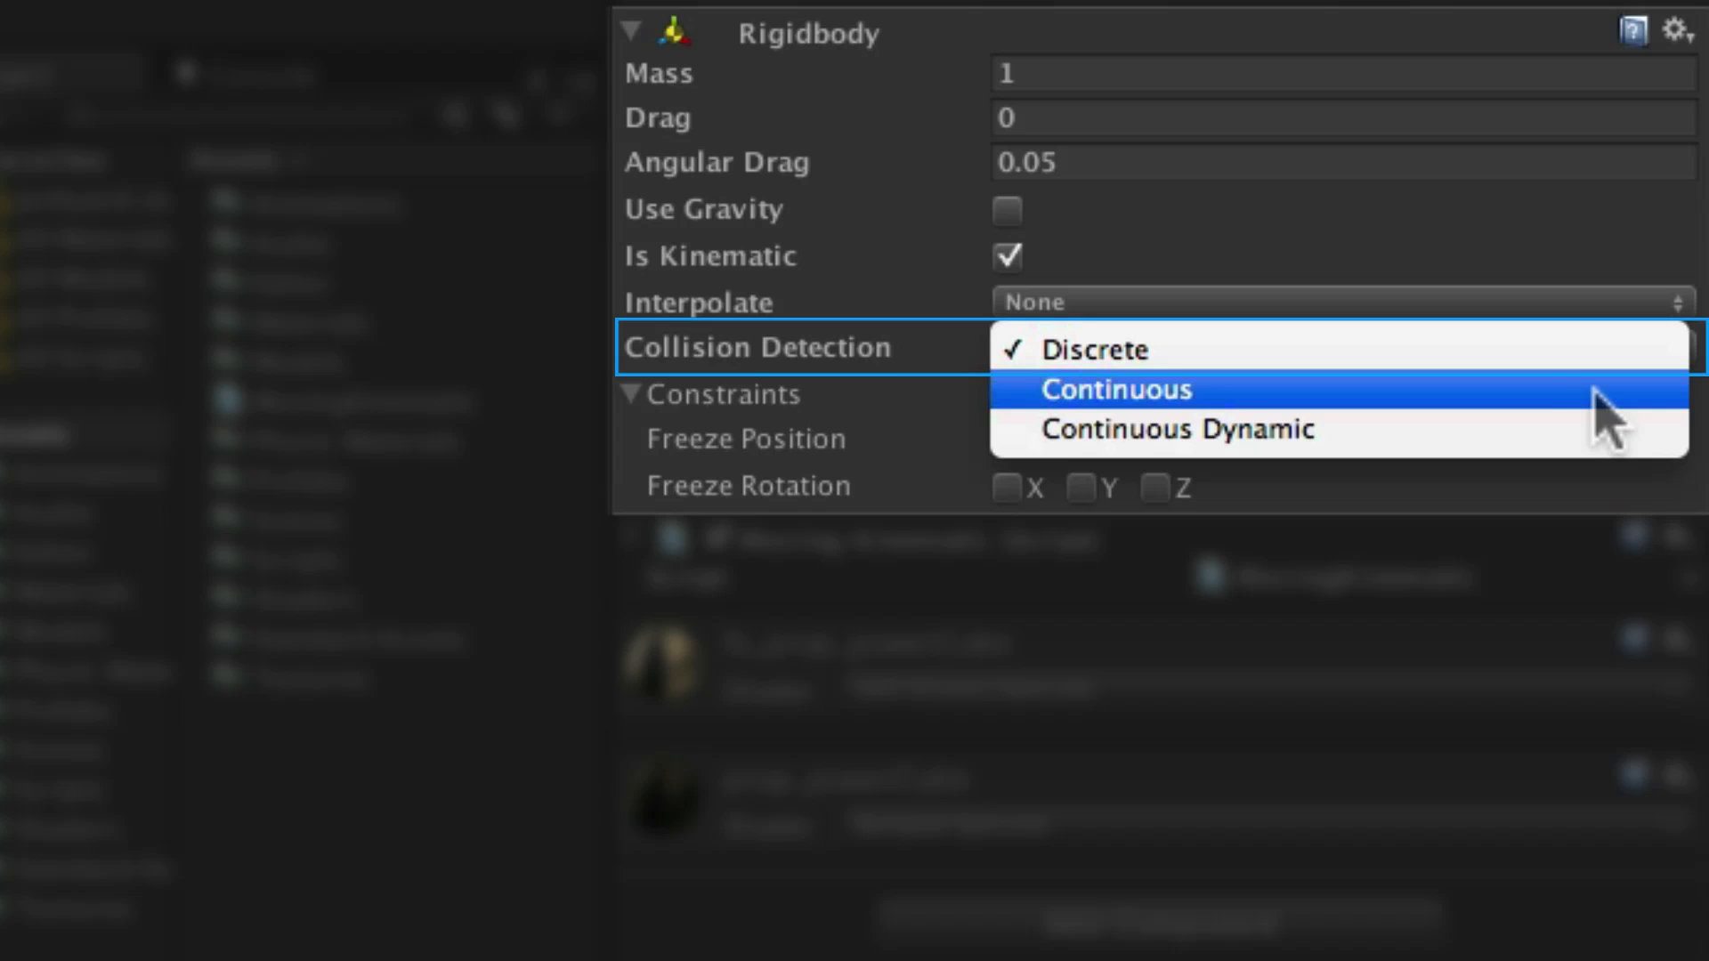
mouse_move(1613, 418)
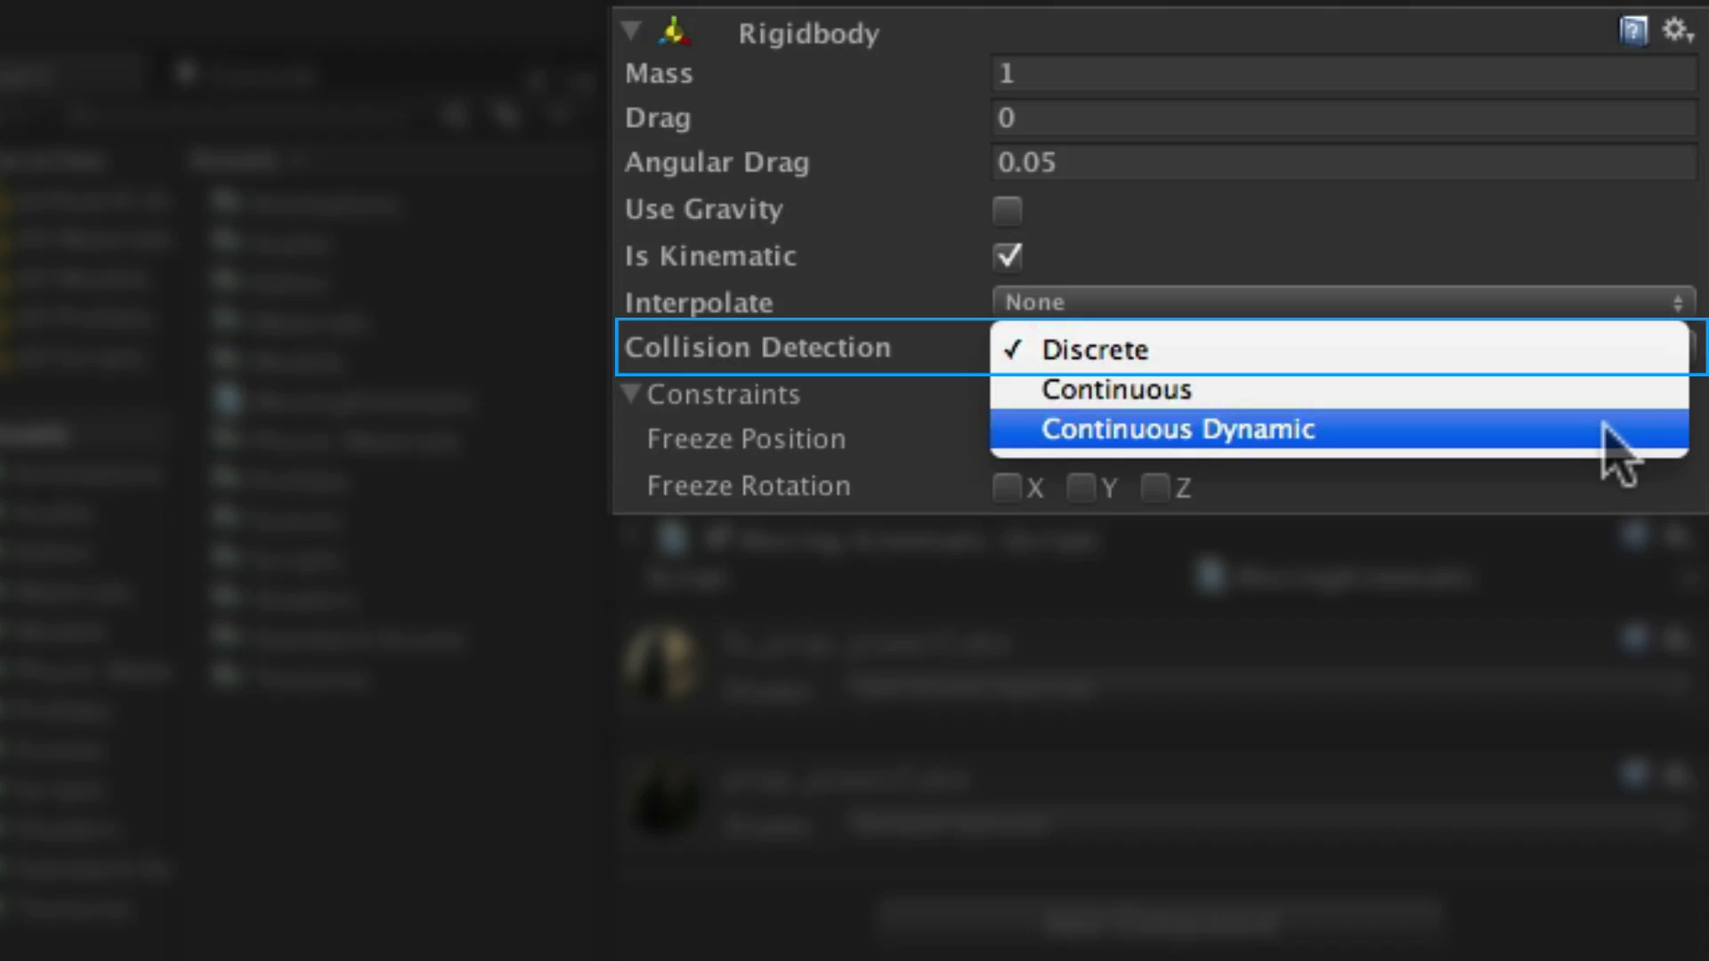
mouse_move(1598, 473)
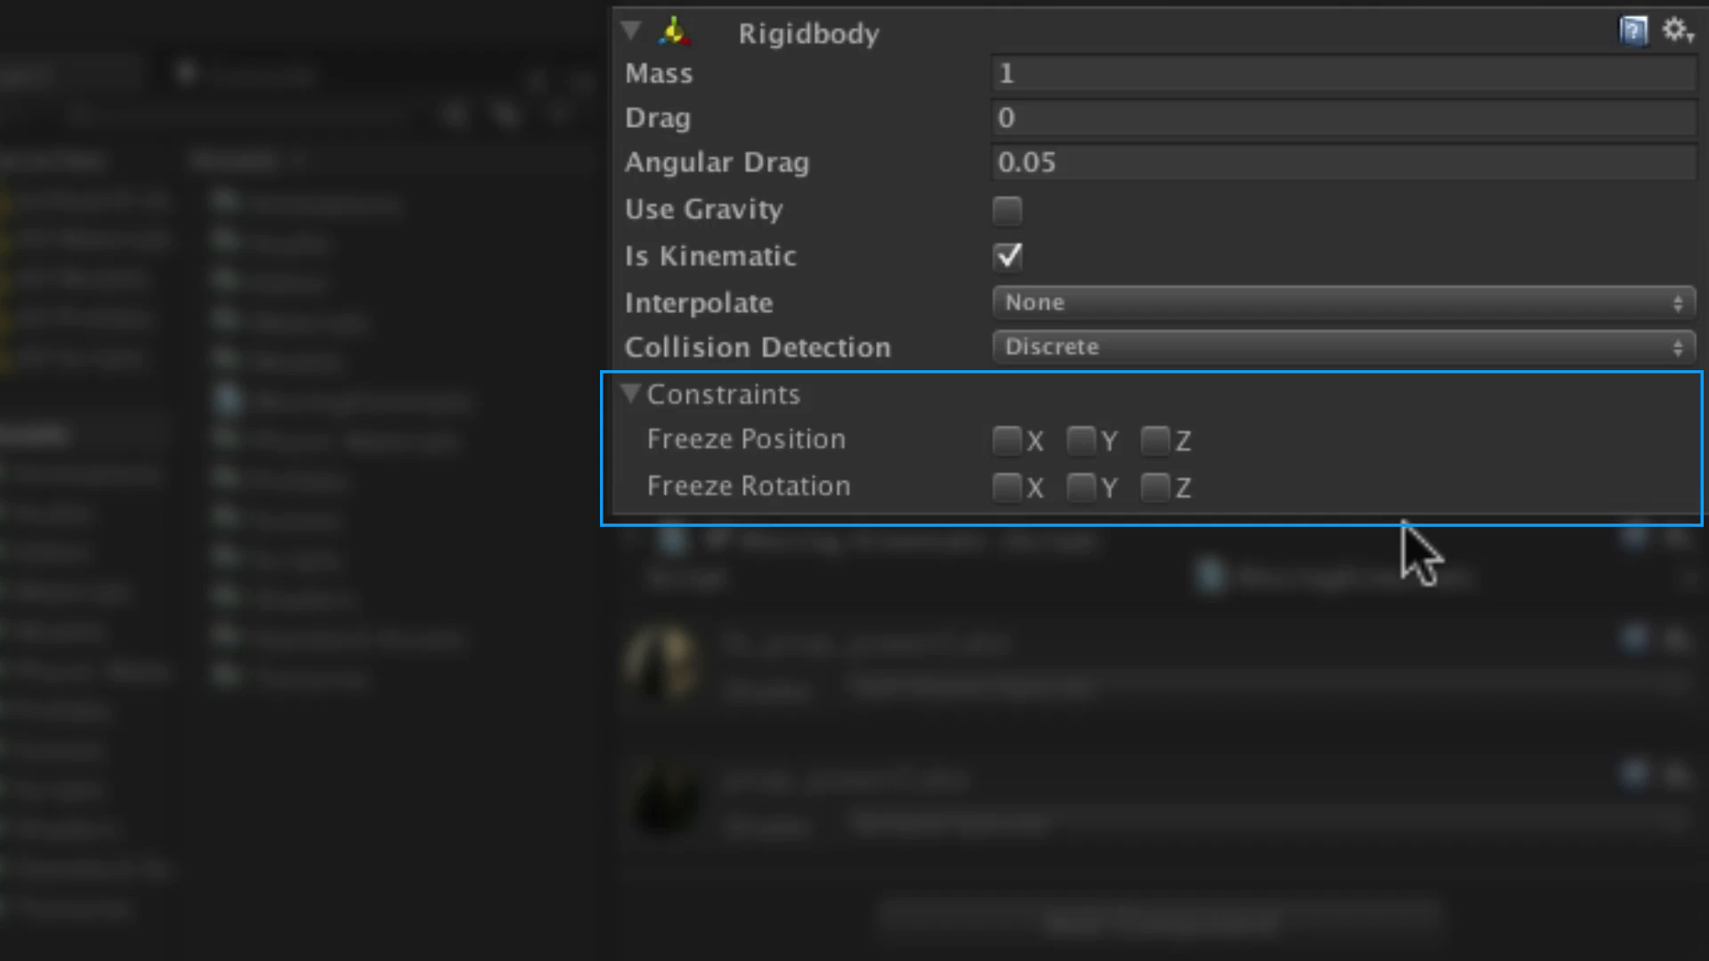
mouse_move(1392, 559)
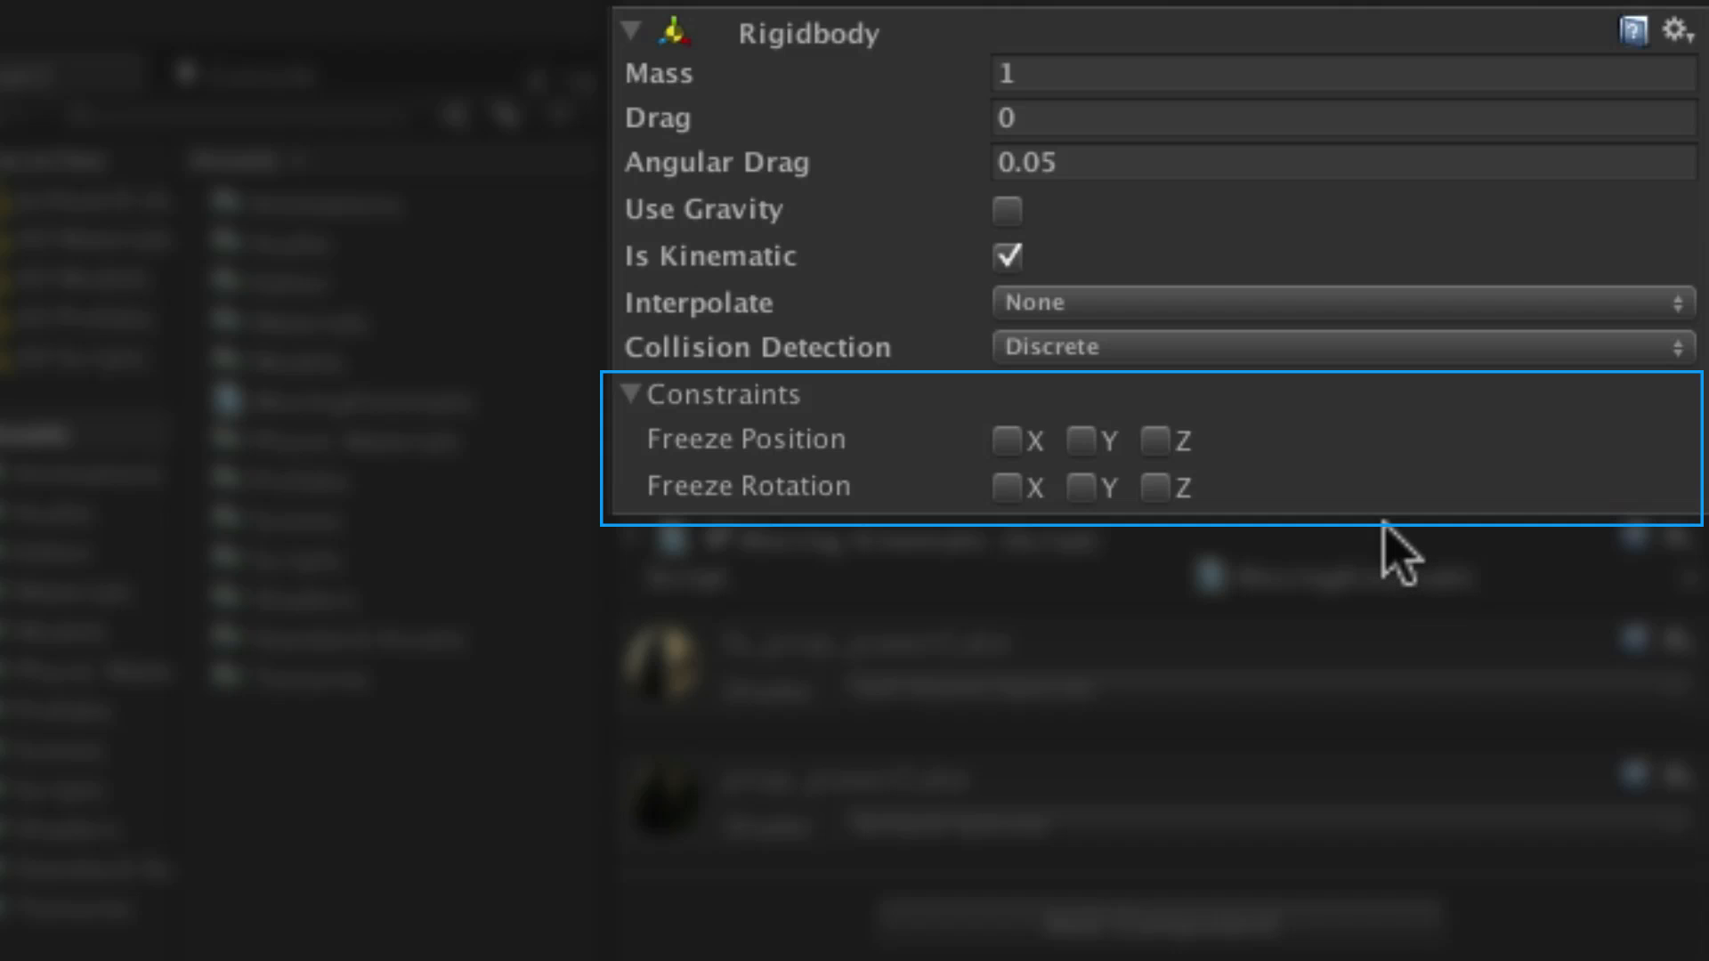
mouse_move(1378, 560)
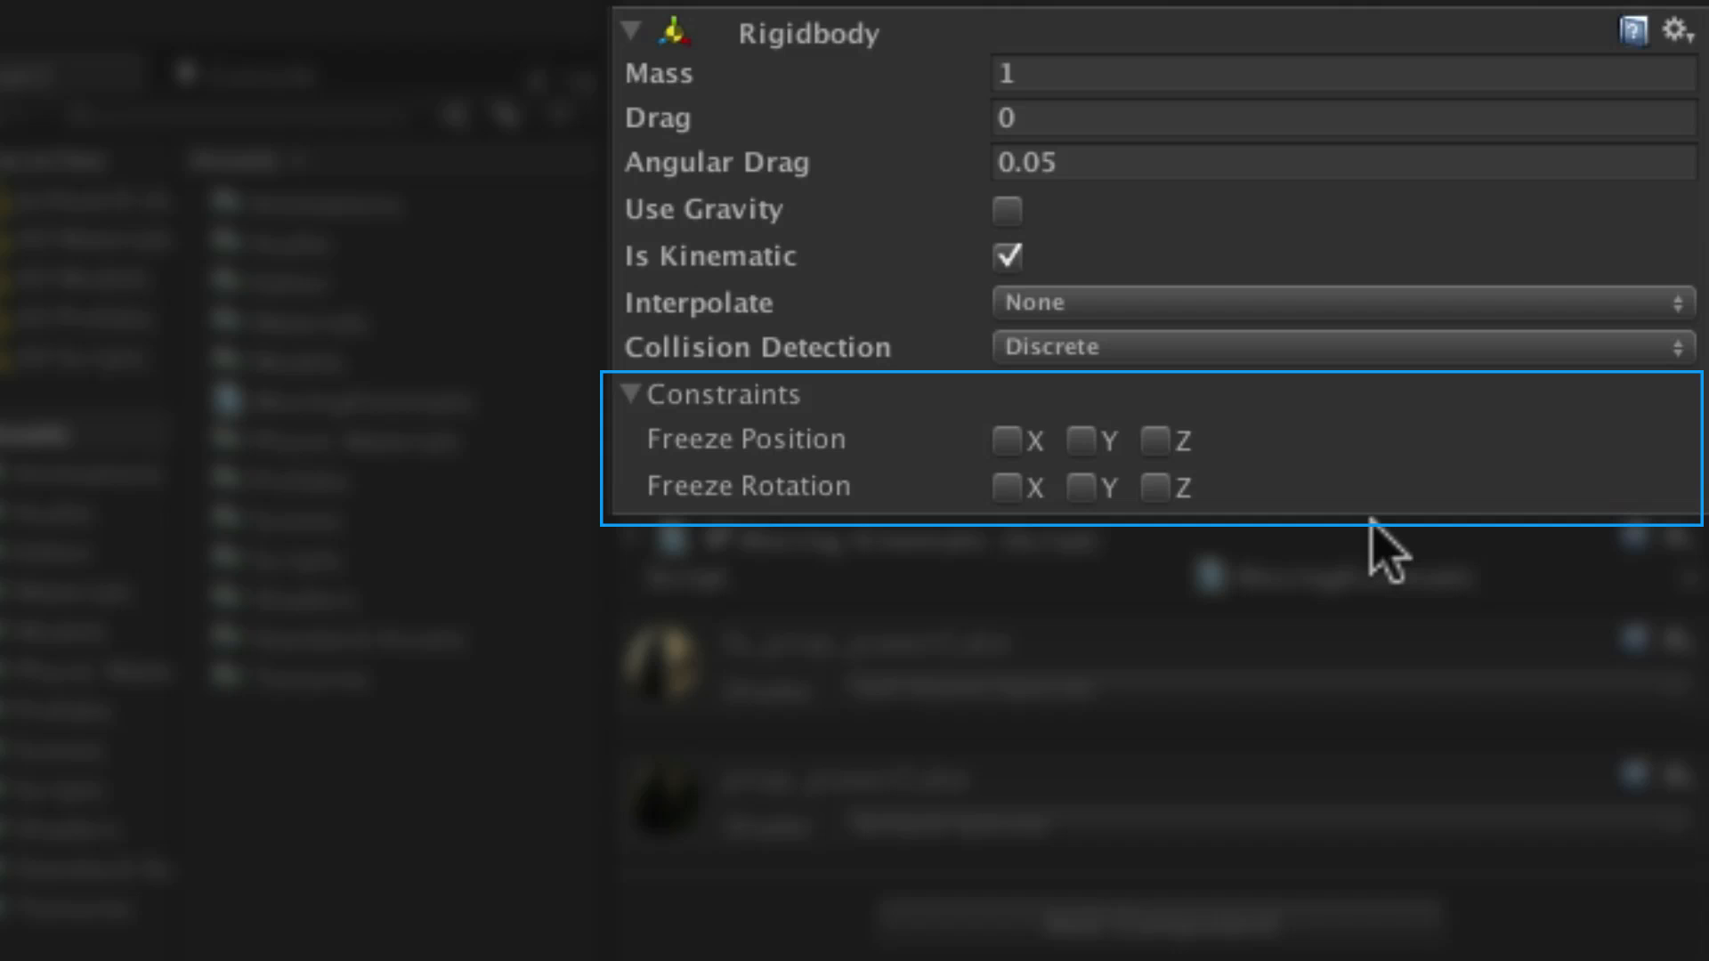
mouse_move(1364, 549)
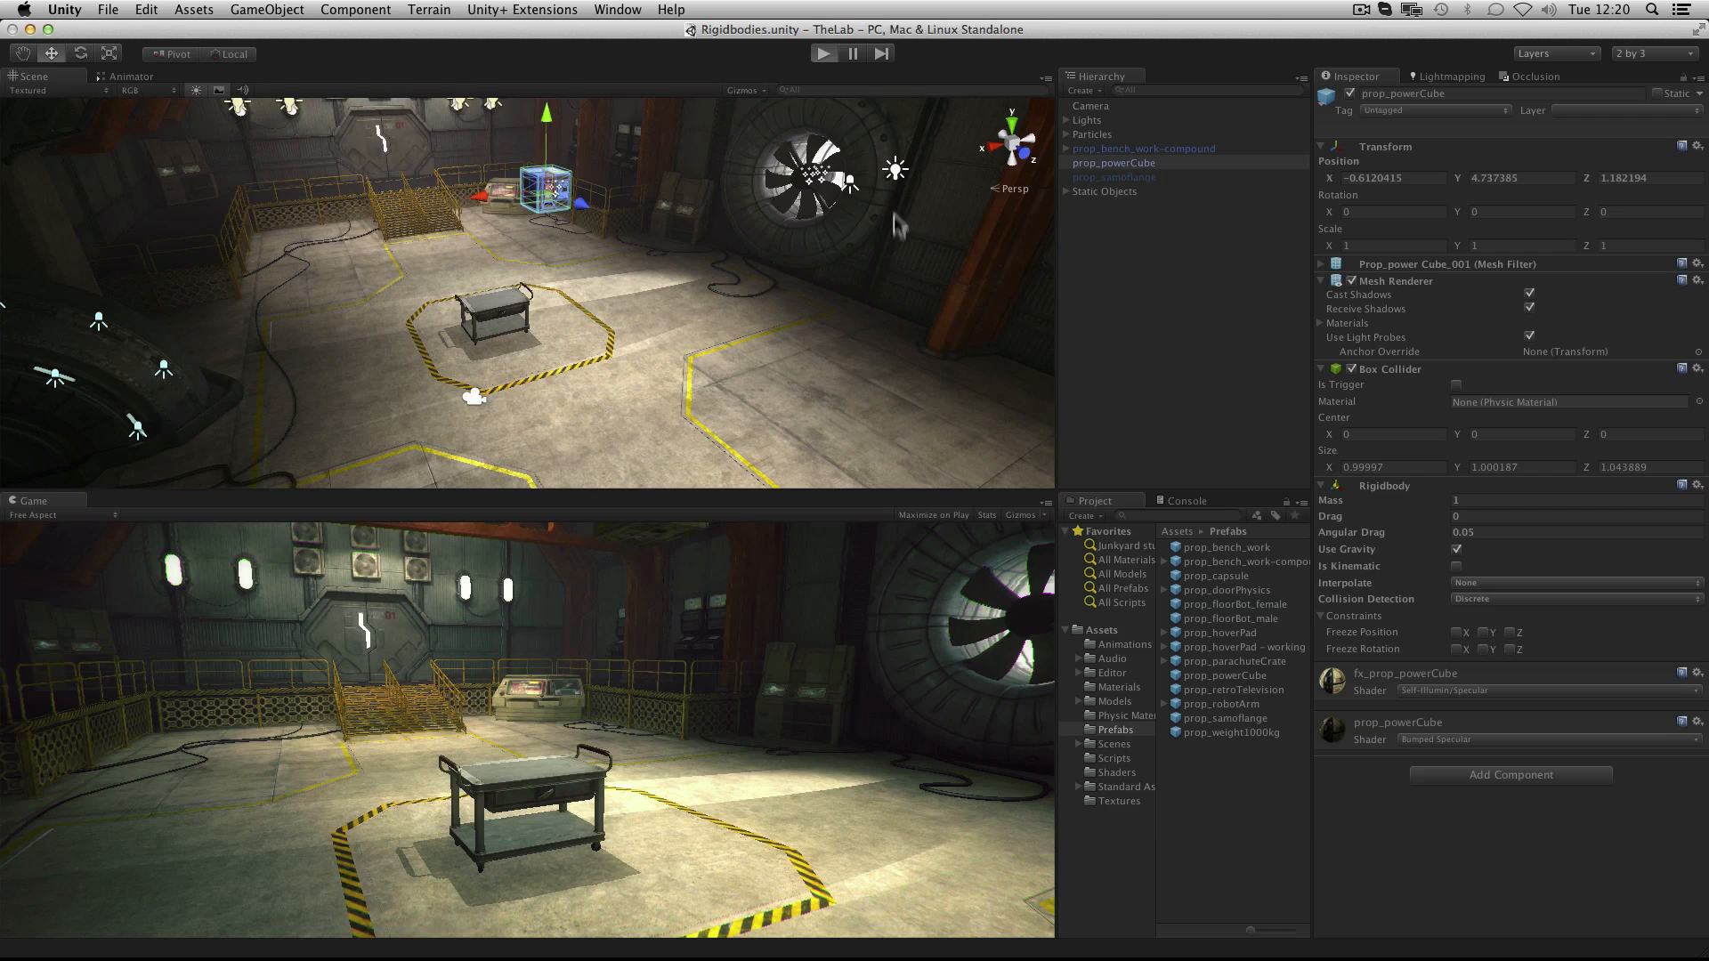
Test-run the falling cube, then freeze its rotation in the Rigidbody constraints.
left_click(815, 53)
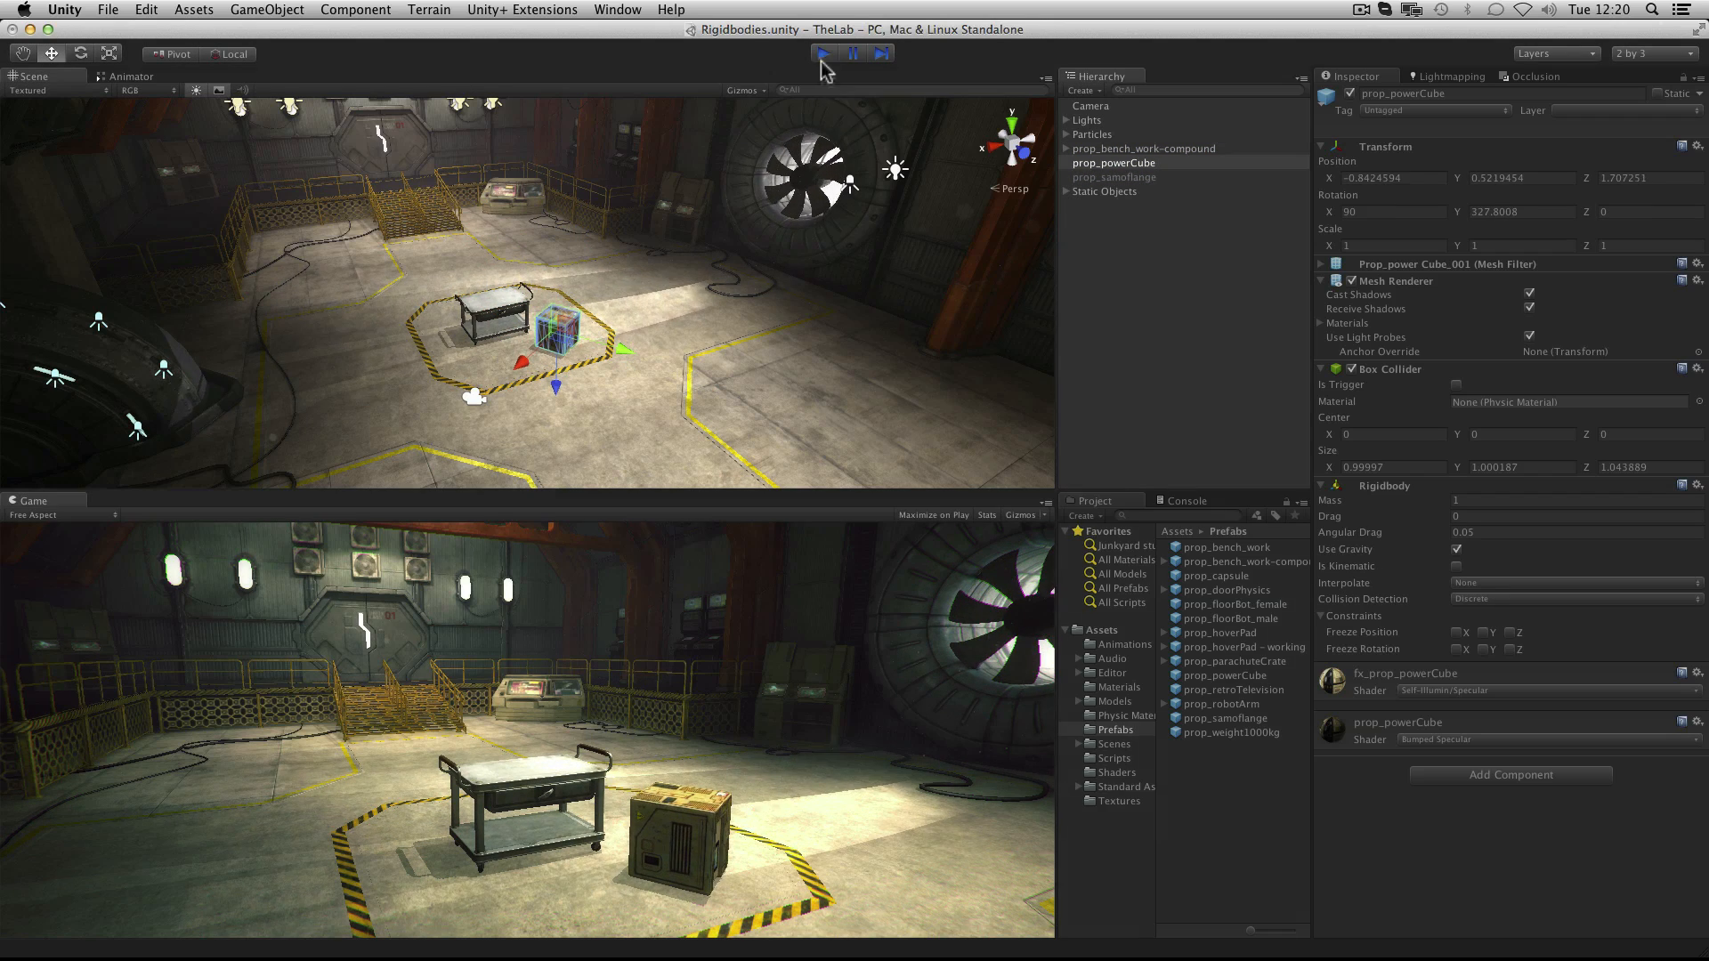
left_click(818, 51)
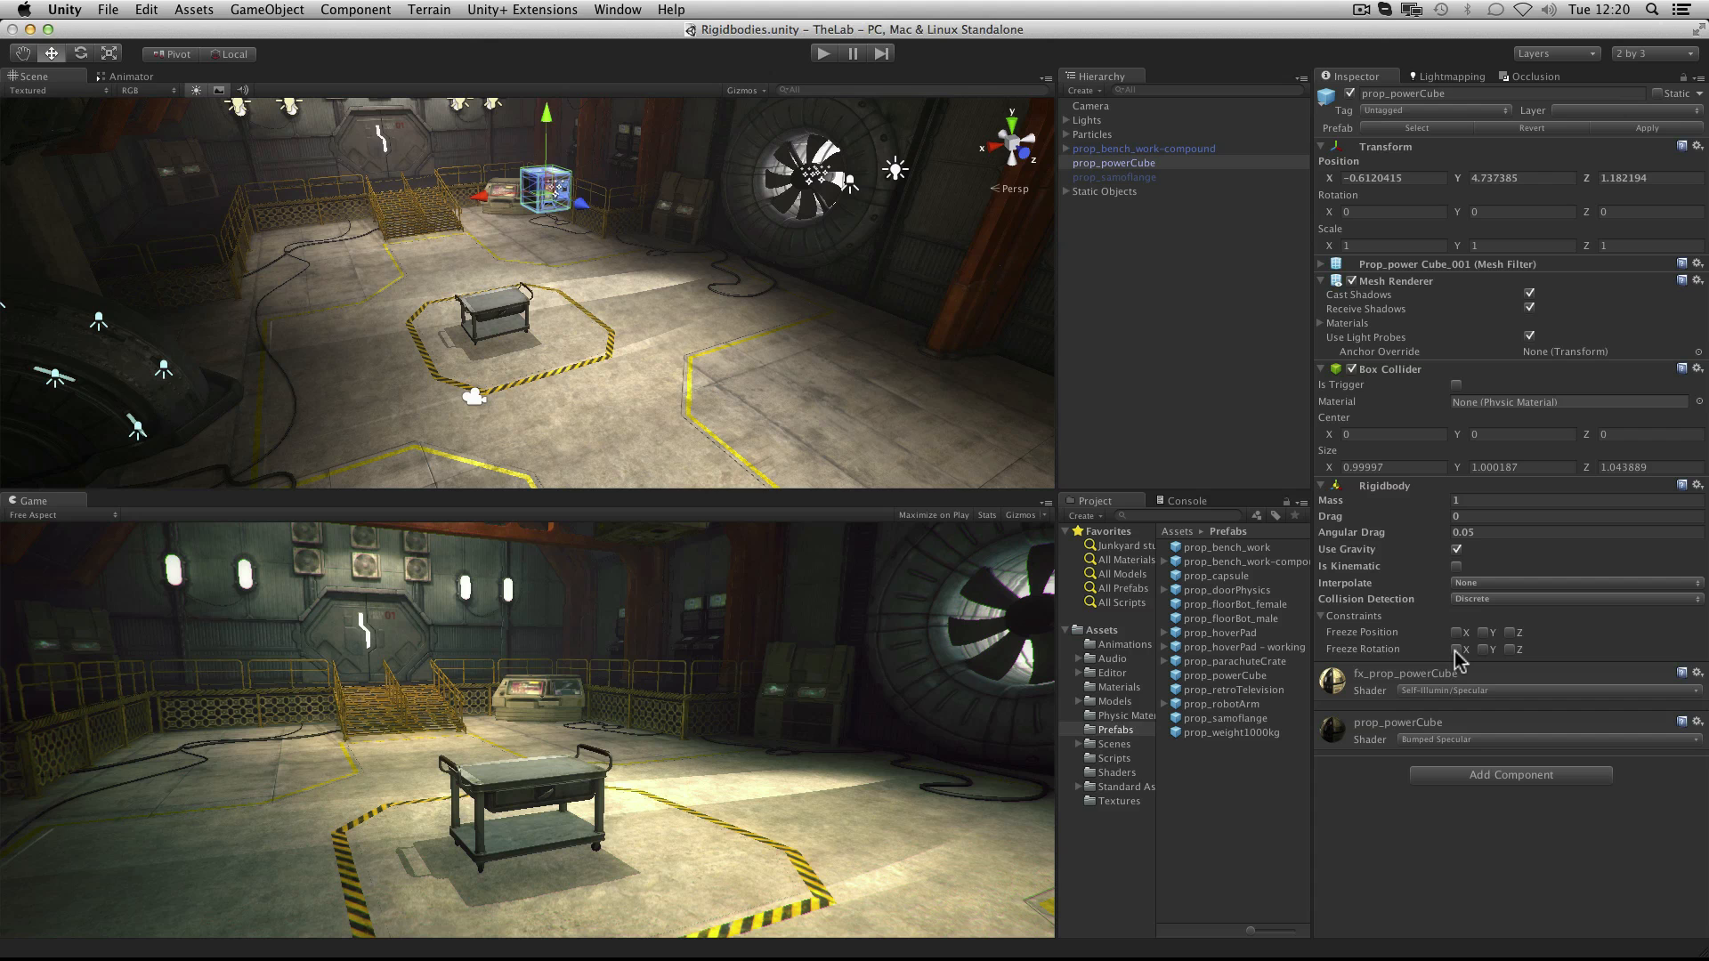
left_click(1506, 648)
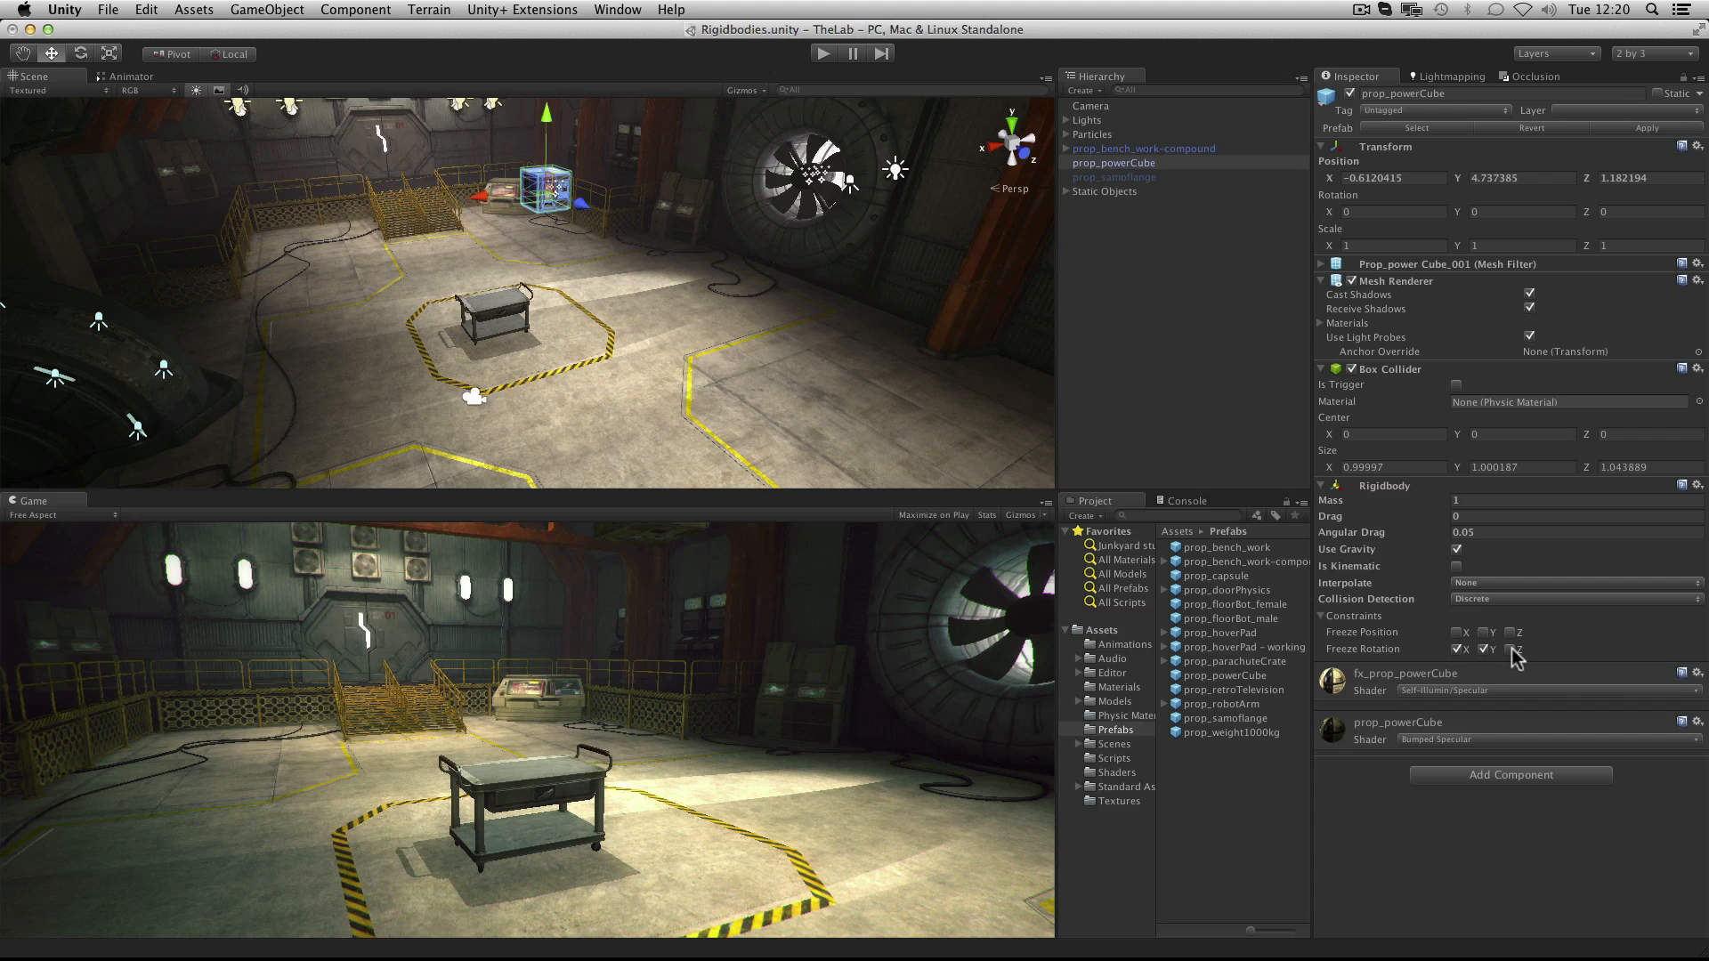